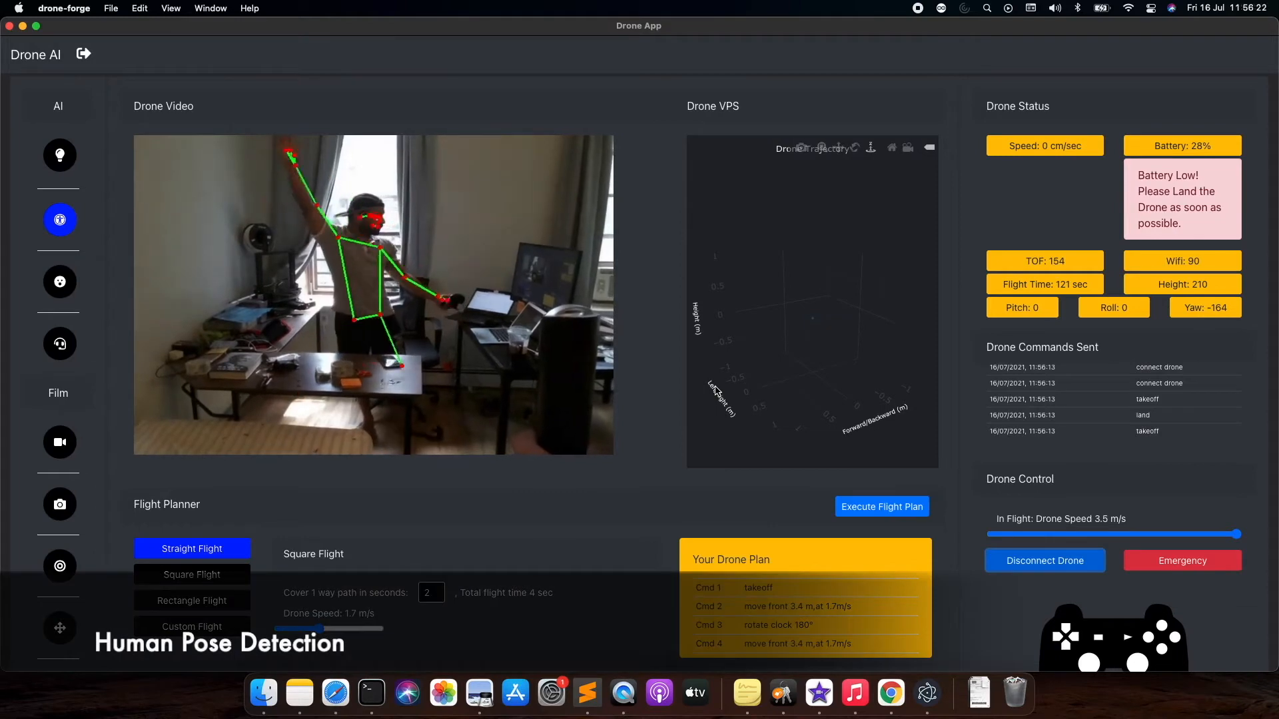
# Switch the Drone App video feed to object detection and bring up the AI Drone Software channel
pyautogui.click(59, 155)
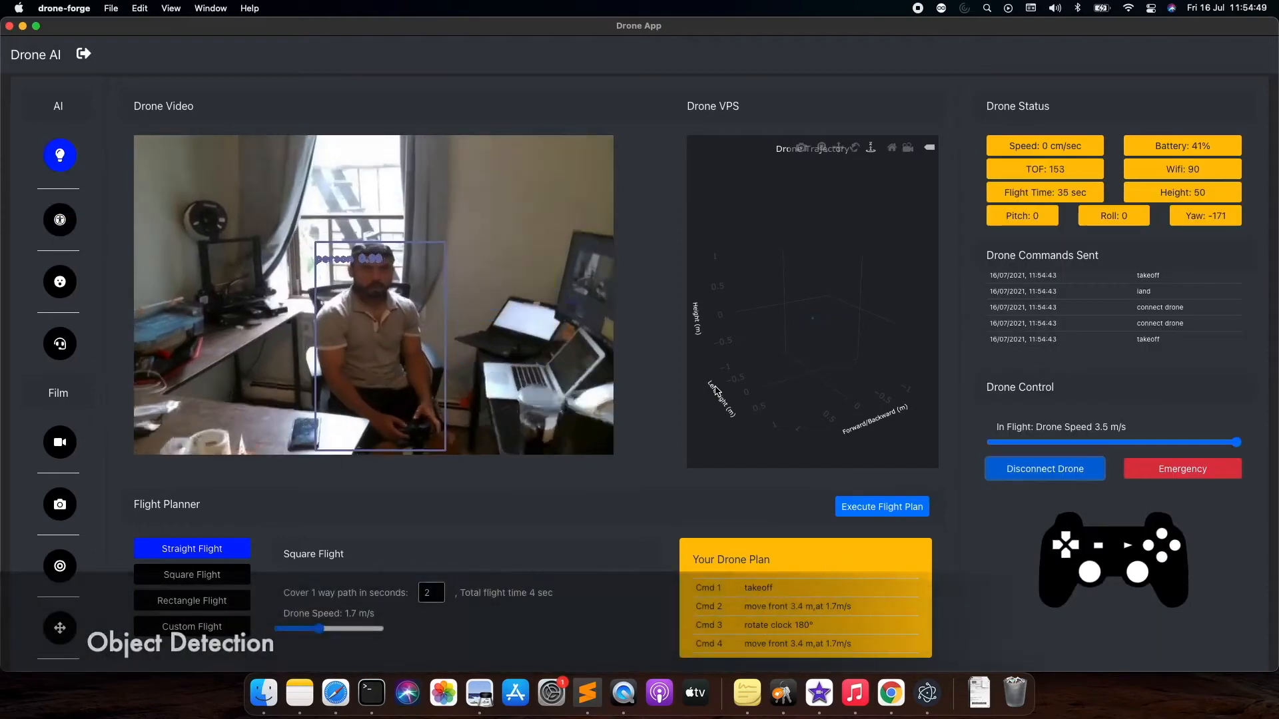
pyautogui.click(59, 281)
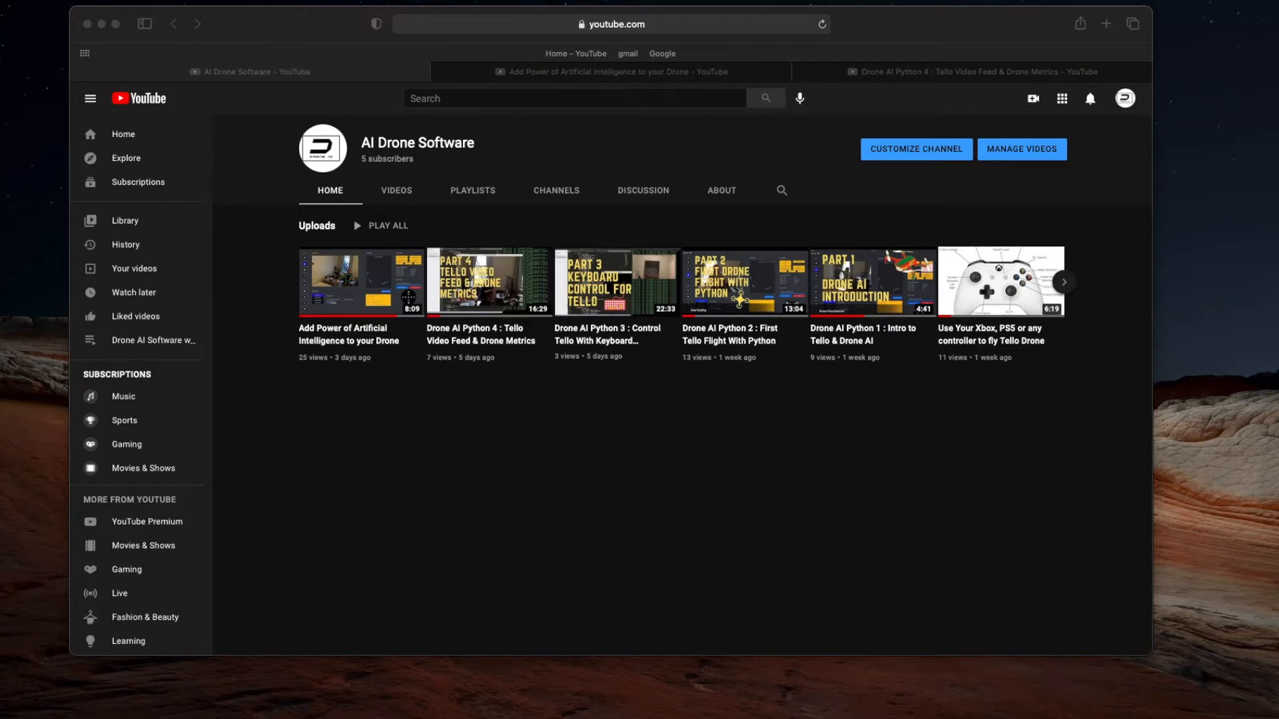
pyautogui.moveTo(615, 549)
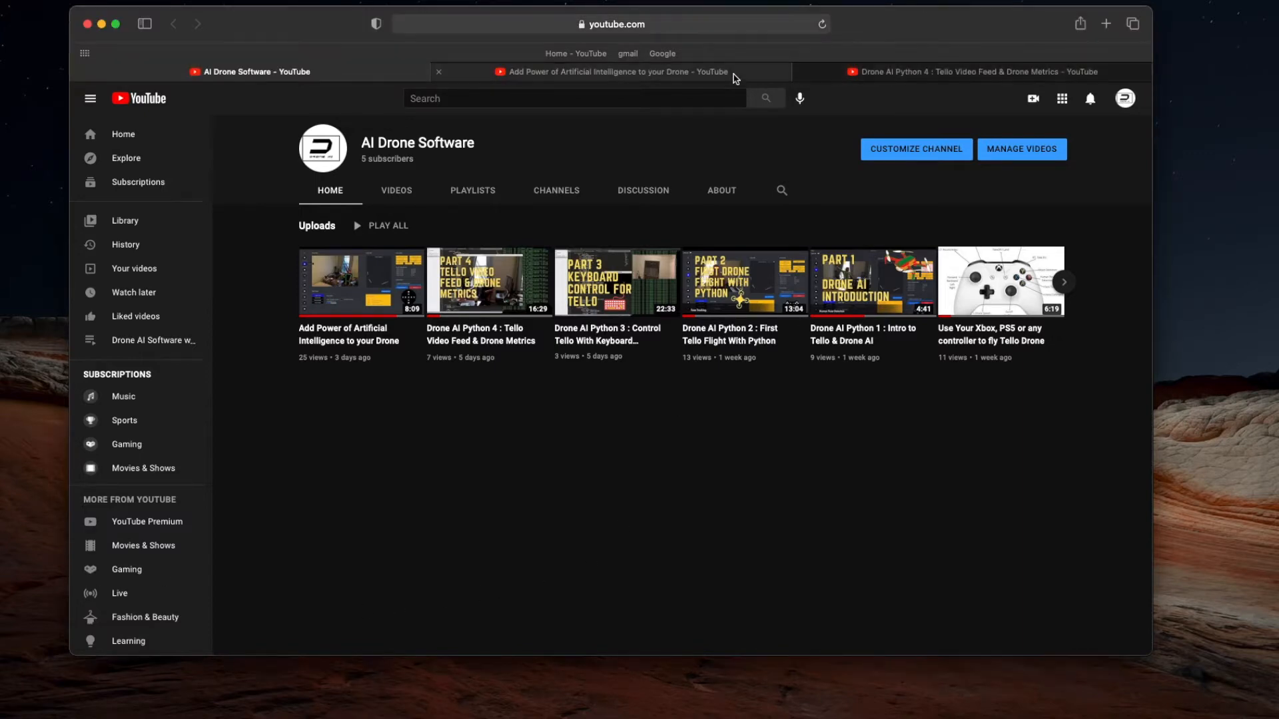
pyautogui.click(608, 71)
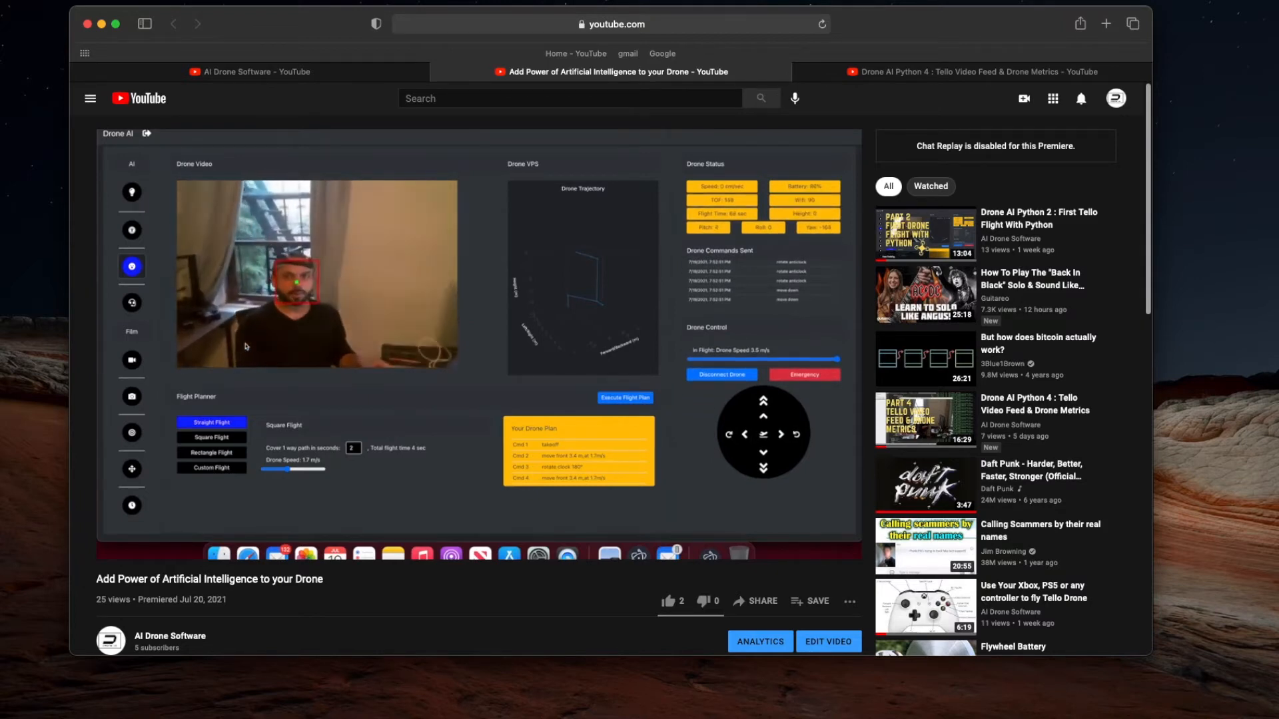
pyautogui.moveTo(248, 71)
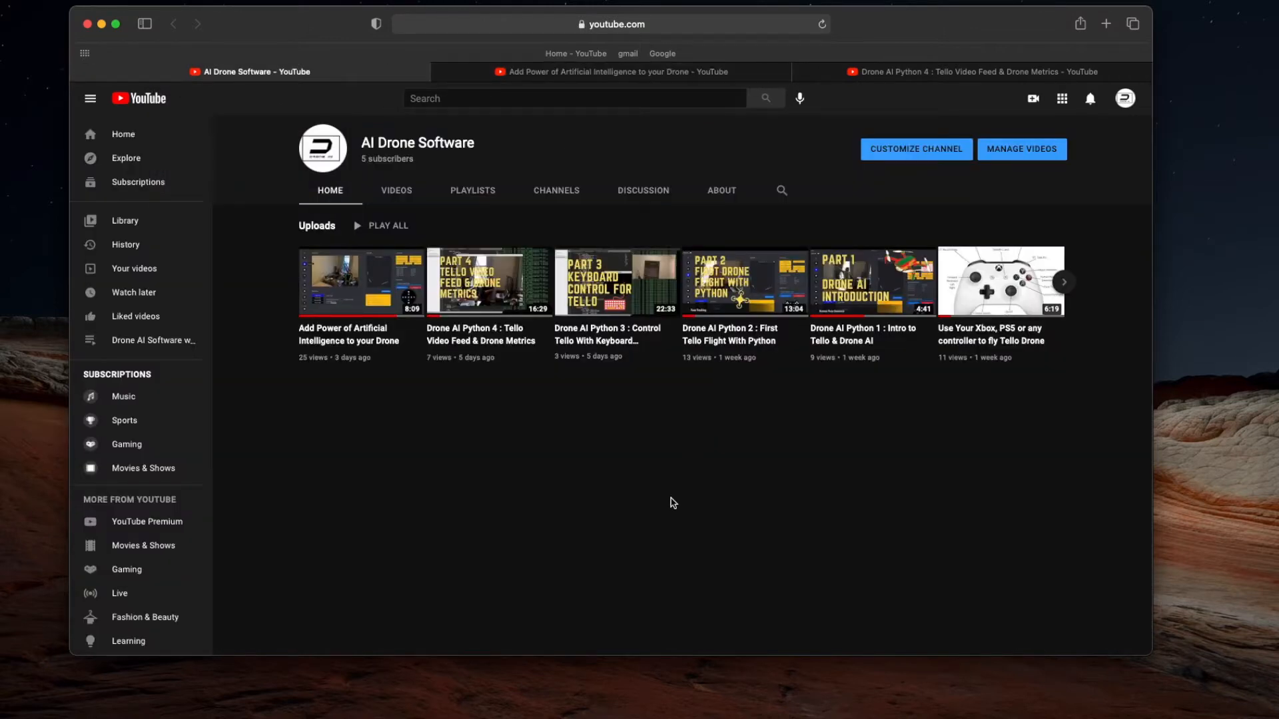
pyautogui.moveTo(868, 599)
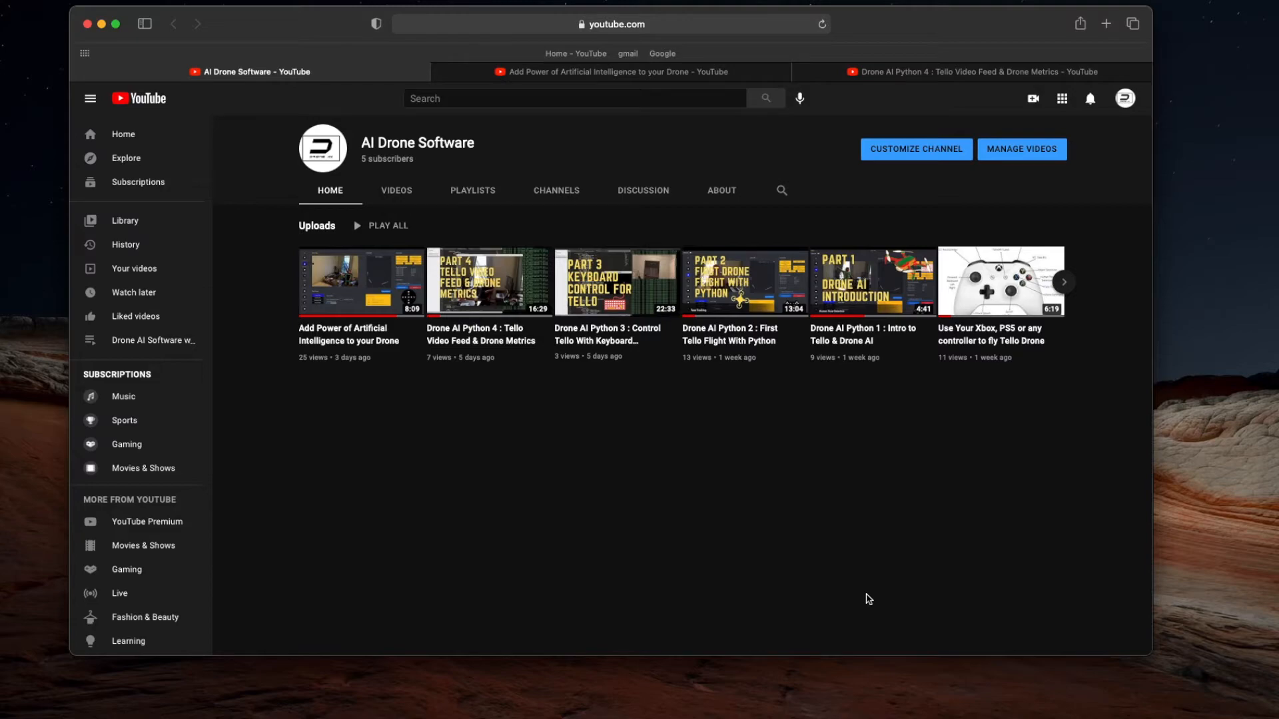
pyautogui.moveTo(880, 566)
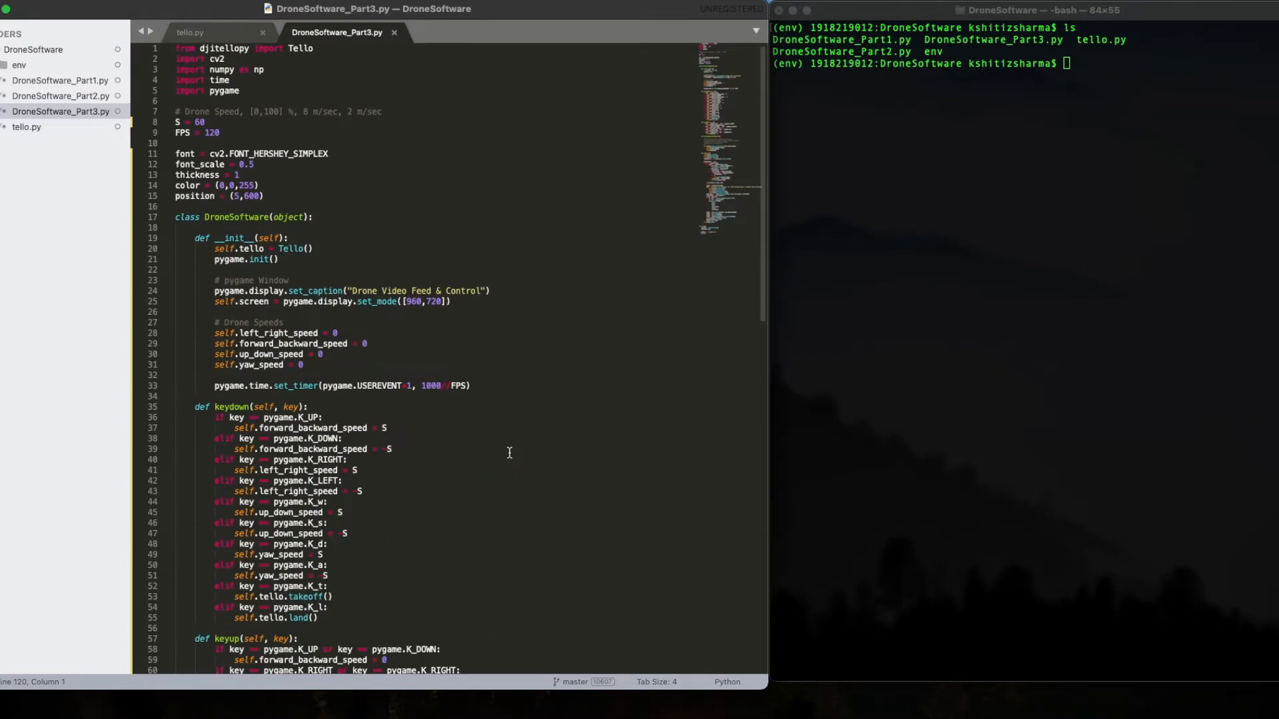
pyautogui.scroll(-3)
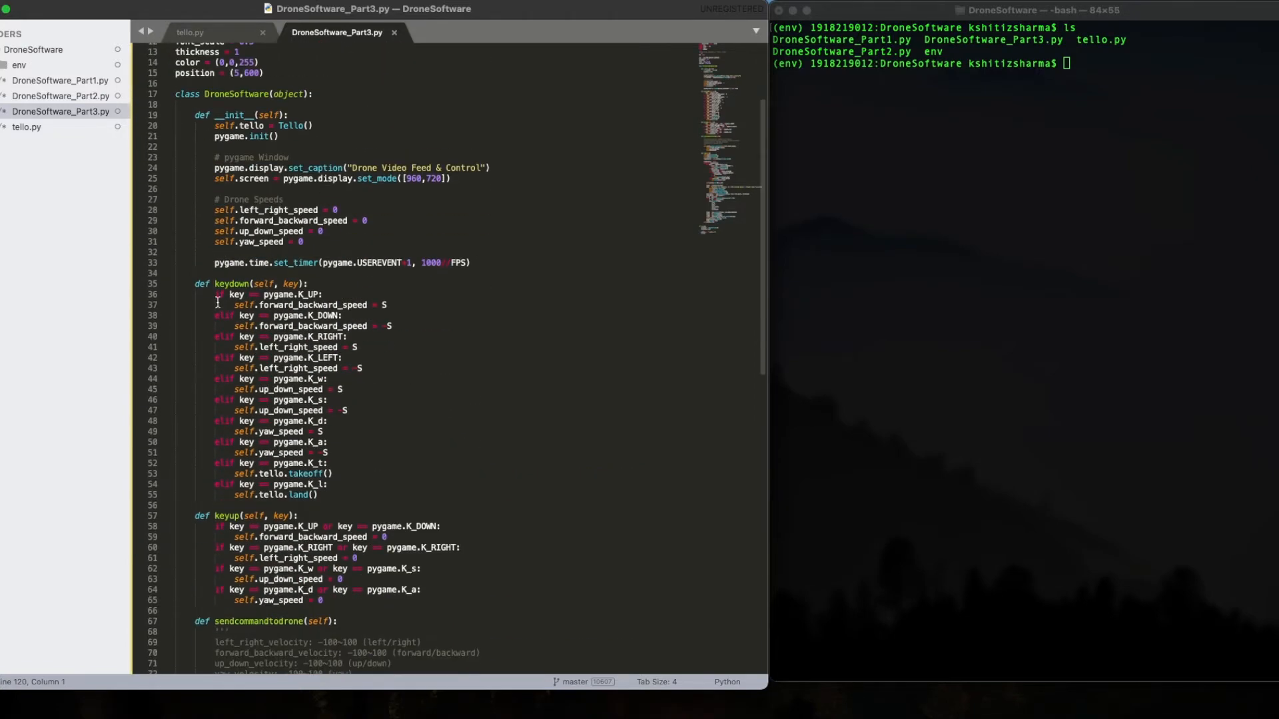
pyautogui.scroll(-3)
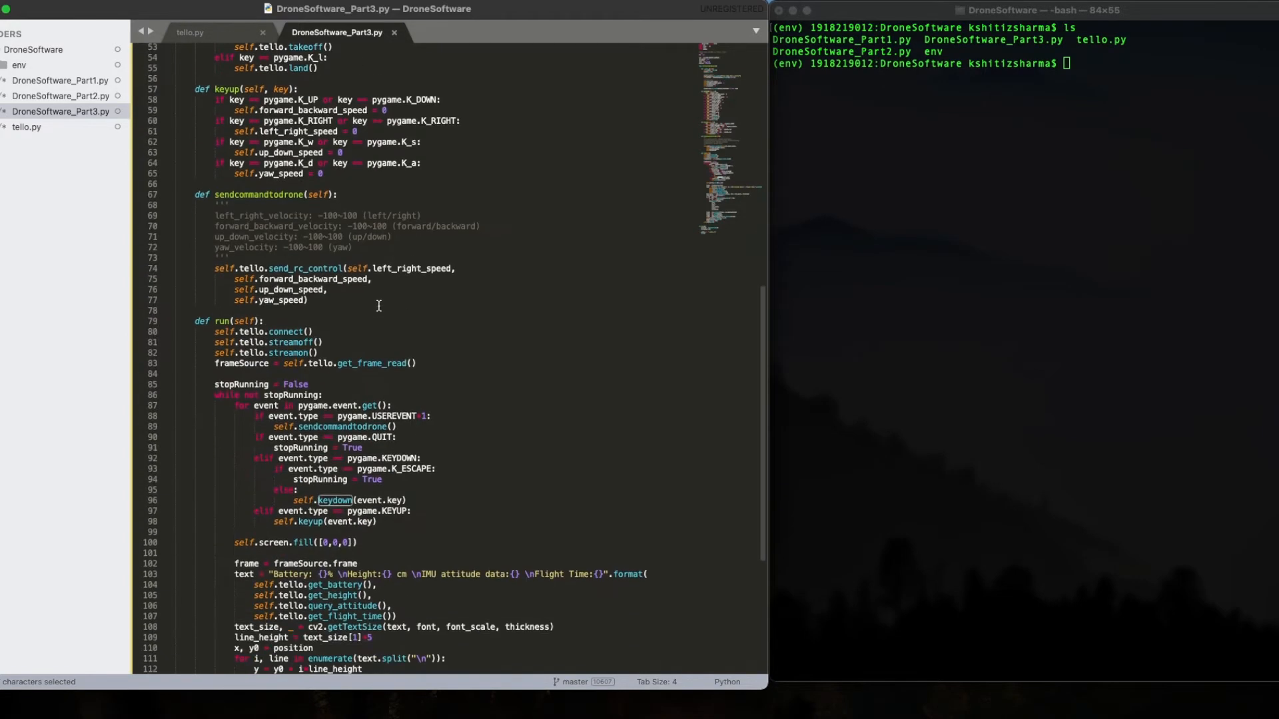
pyautogui.scroll(-3)
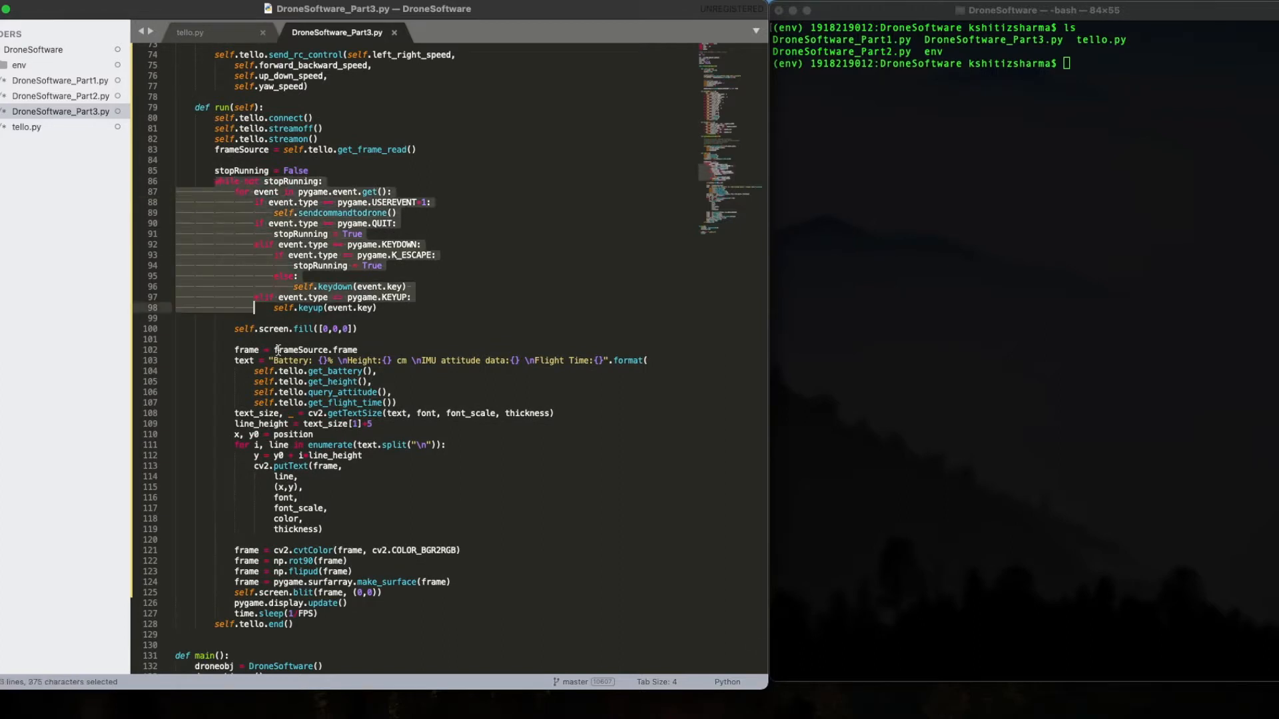
pyautogui.click(235, 361)
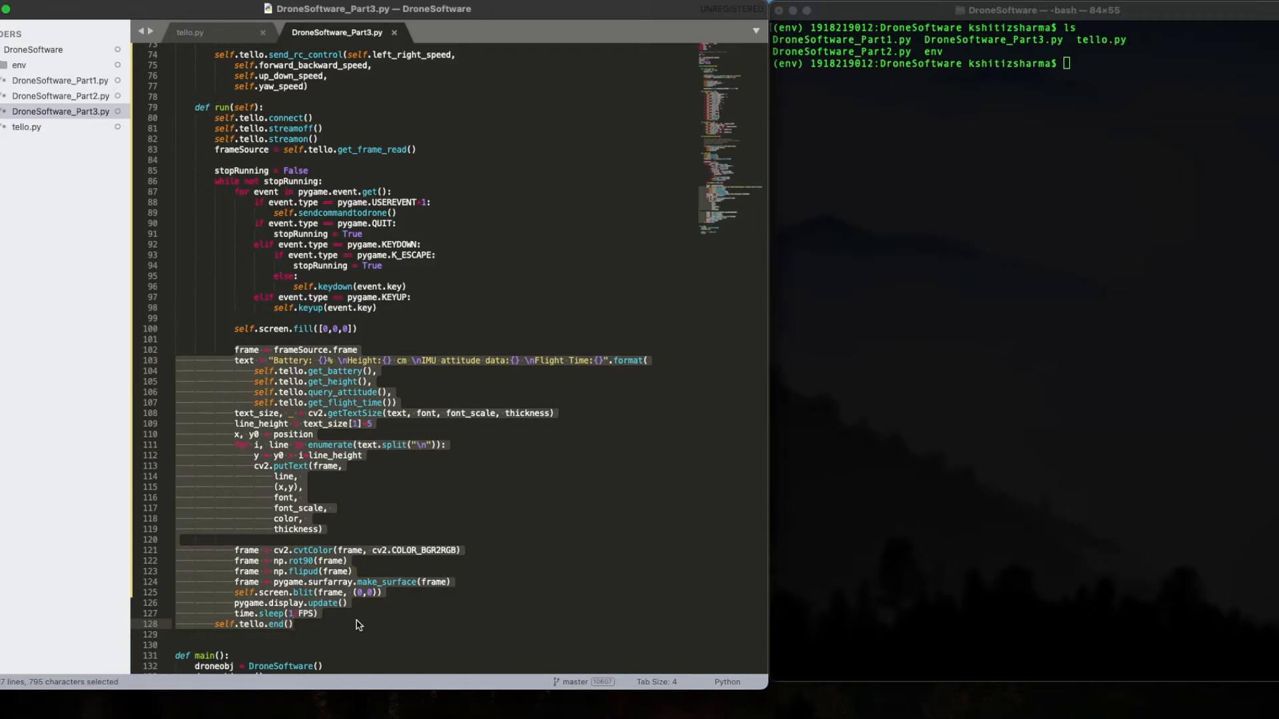
pyautogui.click(313, 350)
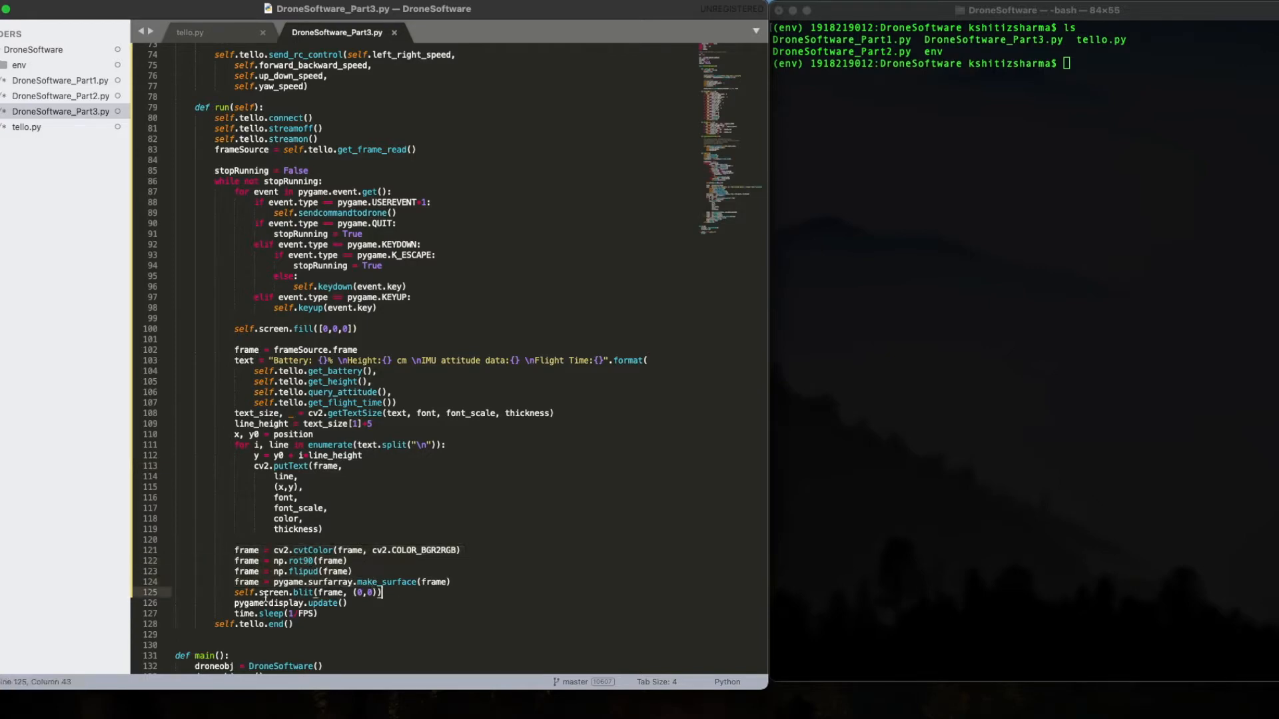
pyautogui.doubleClick(275, 328)
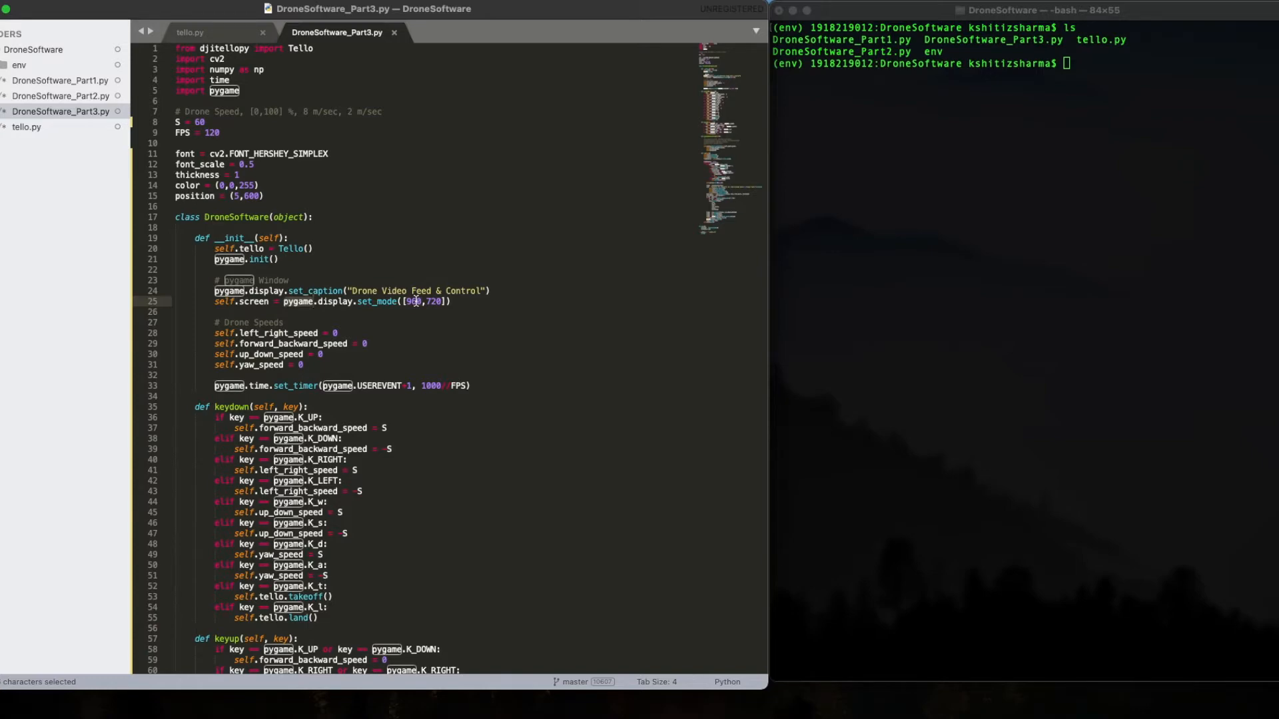
pyautogui.scroll(-3)
pyautogui.write('ls')
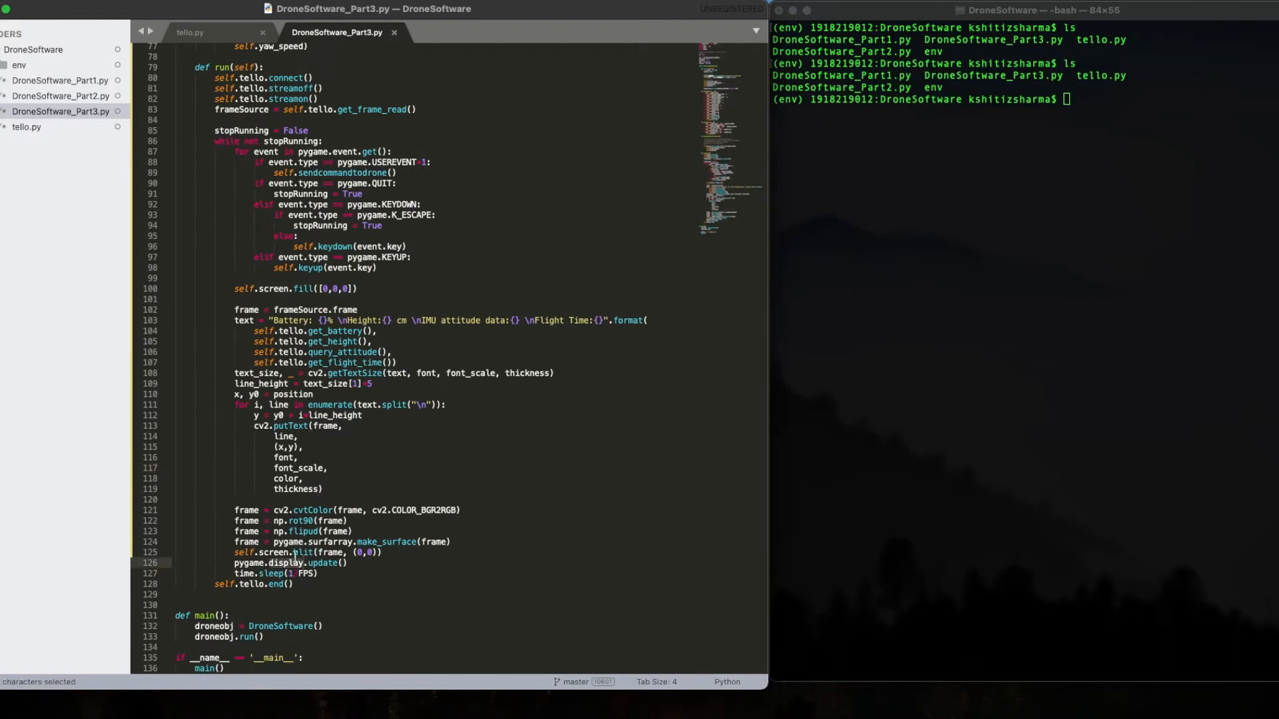
# Save a new file as DroneSoftware_Part4.py in the DroneSoftware folder
pyautogui.press('cmd+s')
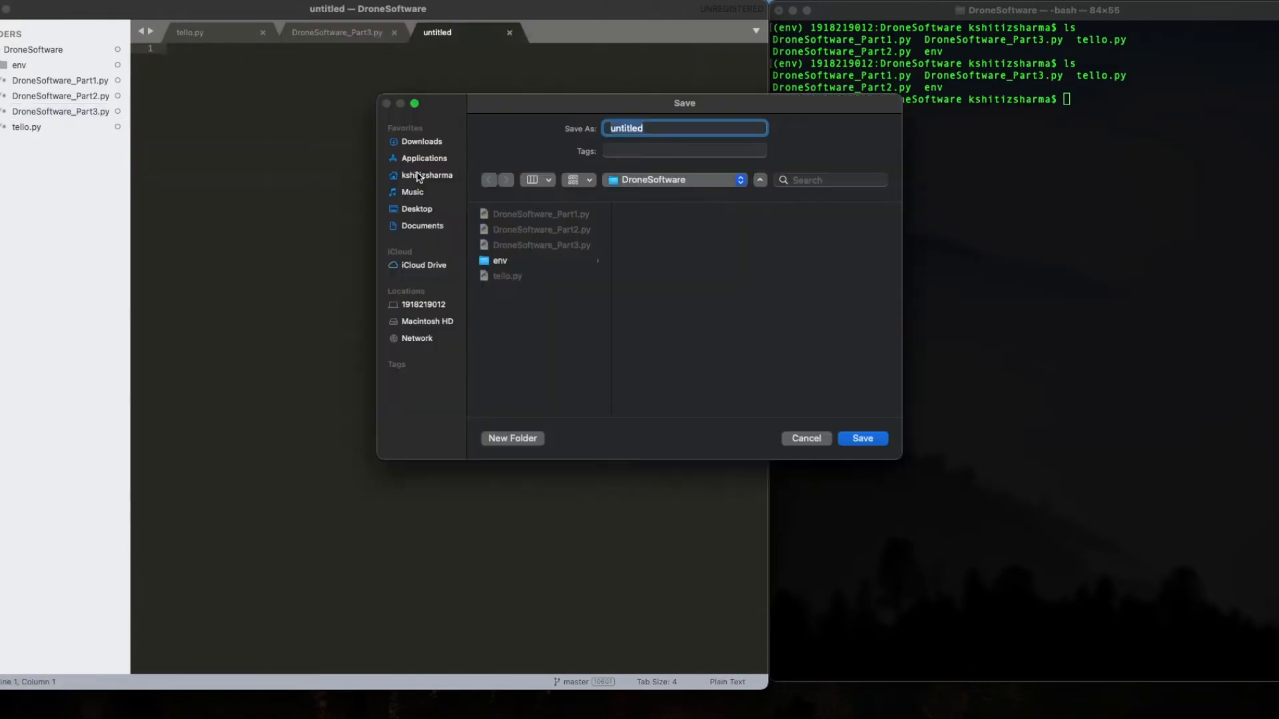
pyautogui.write('DroneSoftware_Part3.')
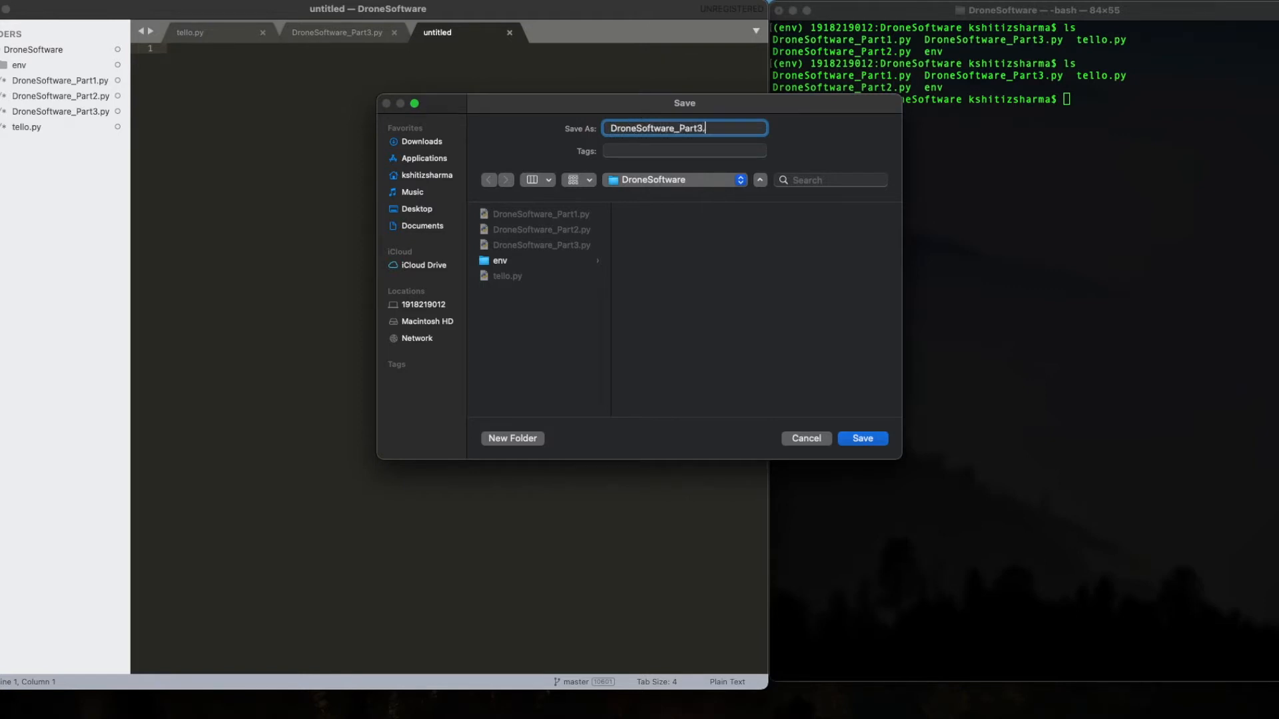
pyautogui.click(861, 438)
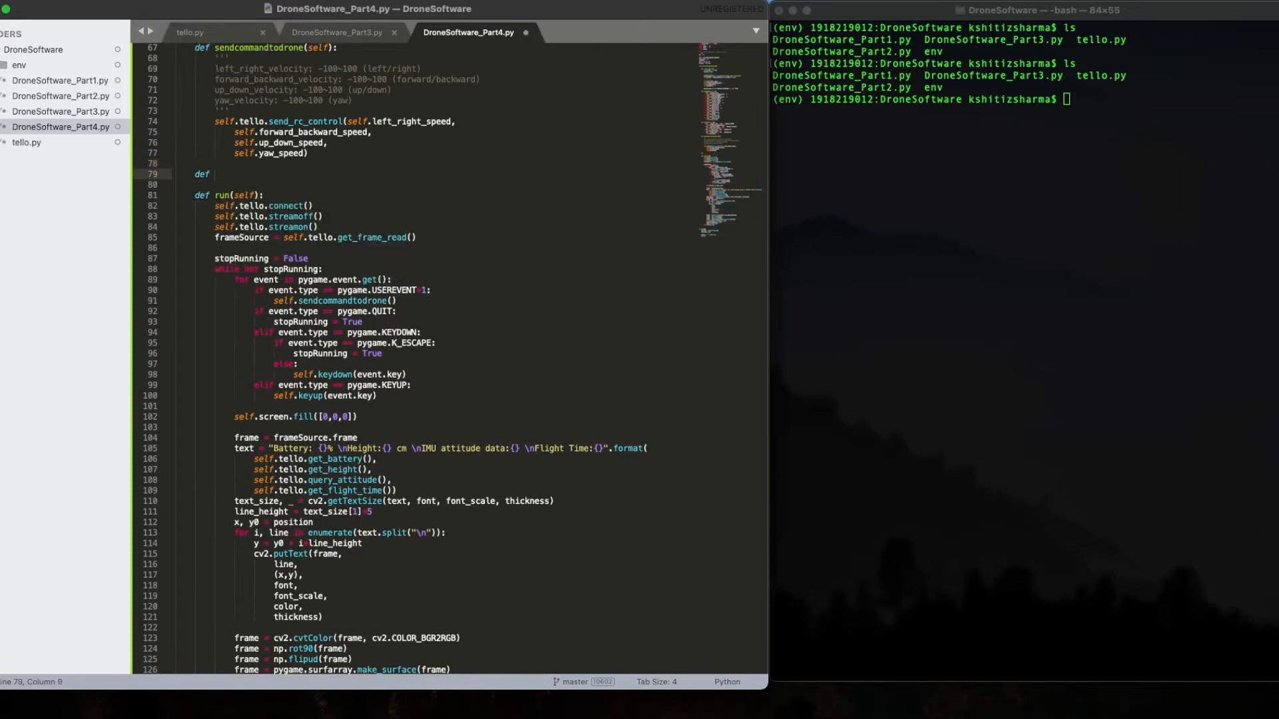
# Write def frameProcessing(self, frame) holding the overlay and frame conversion lines, ending with return frame
pyautogui.scroll(-3)
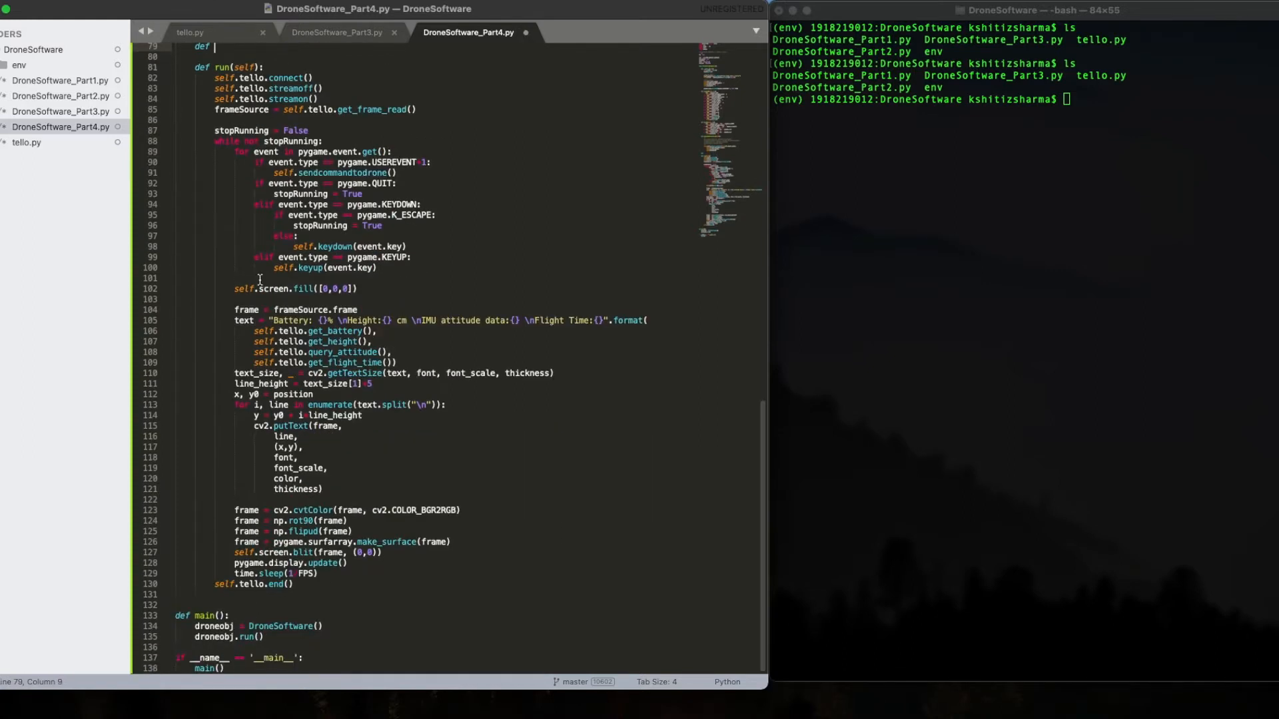
pyautogui.click(241, 320)
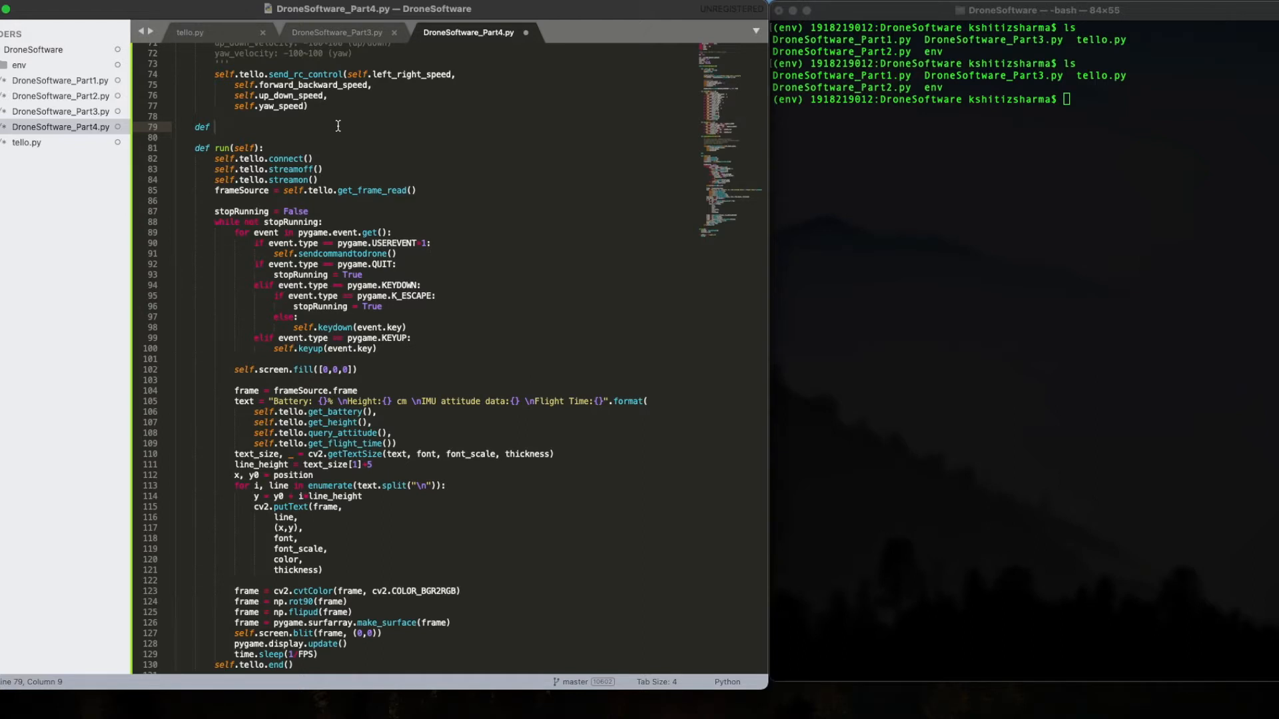
pyautogui.write('frameProd')
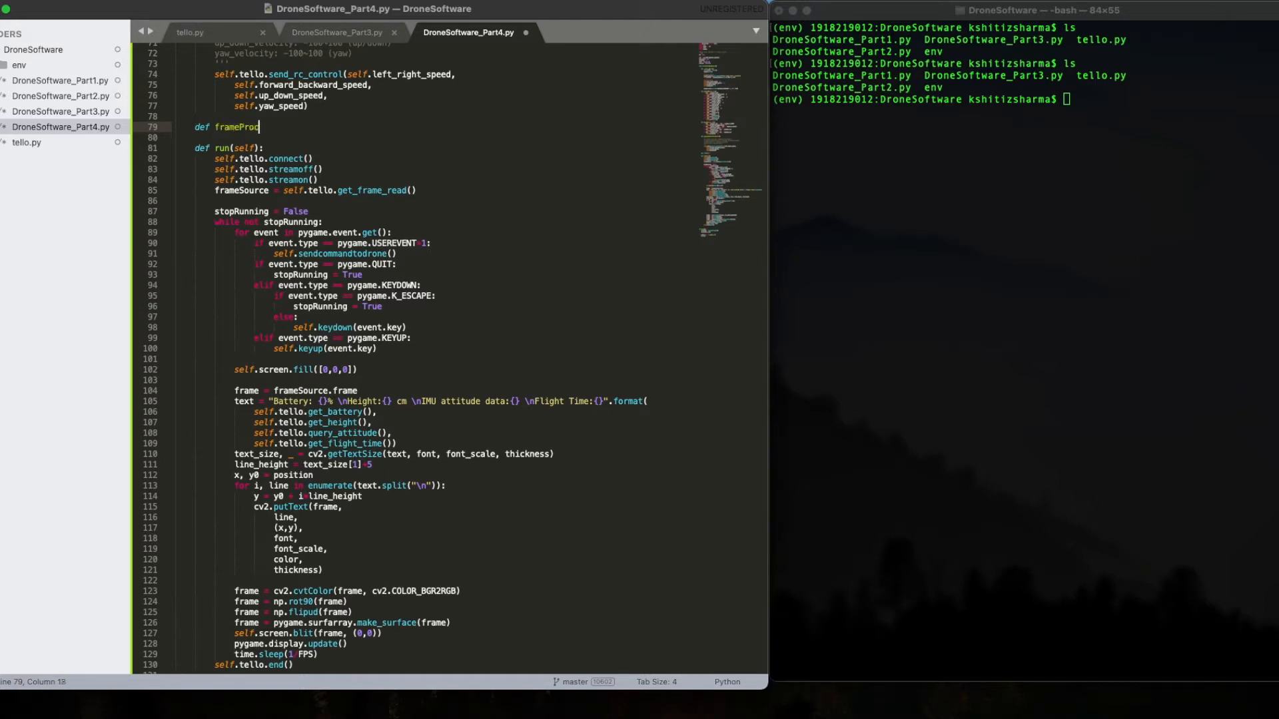
pyautogui.write('essing(self)')
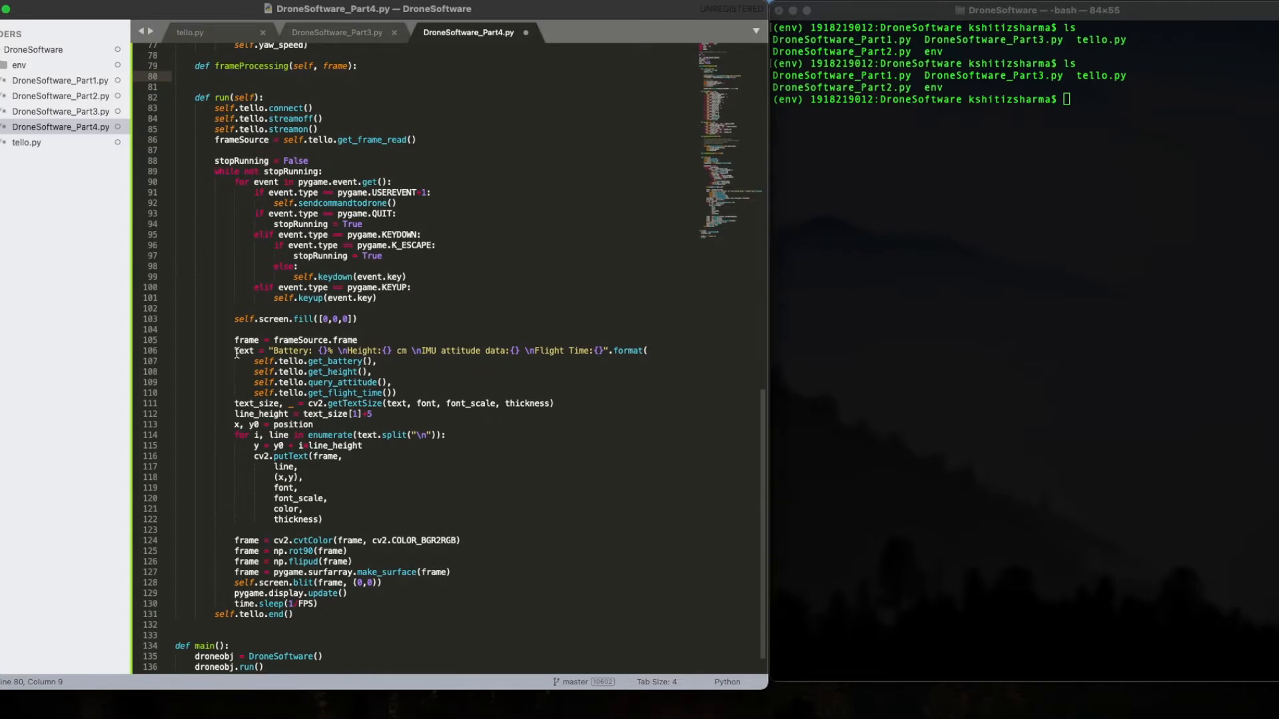
pyautogui.moveTo(234, 351); pyautogui.dragTo(451, 572)
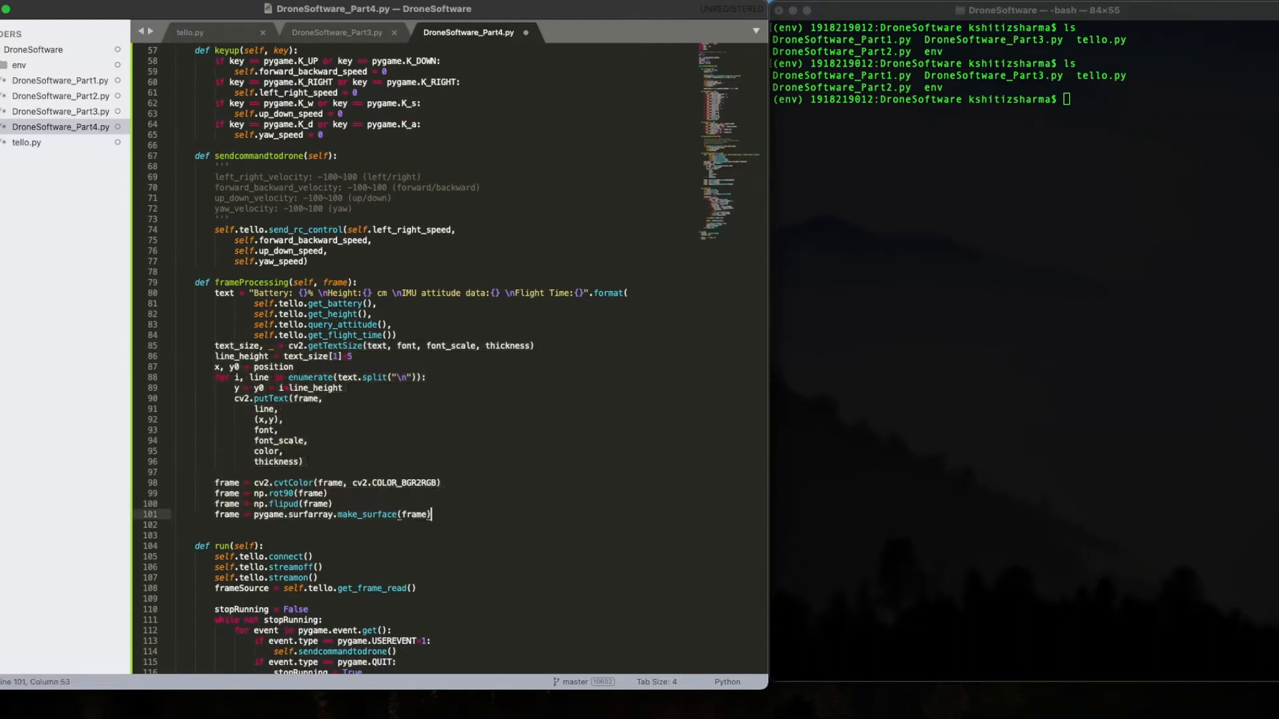
pyautogui.write('return frame')
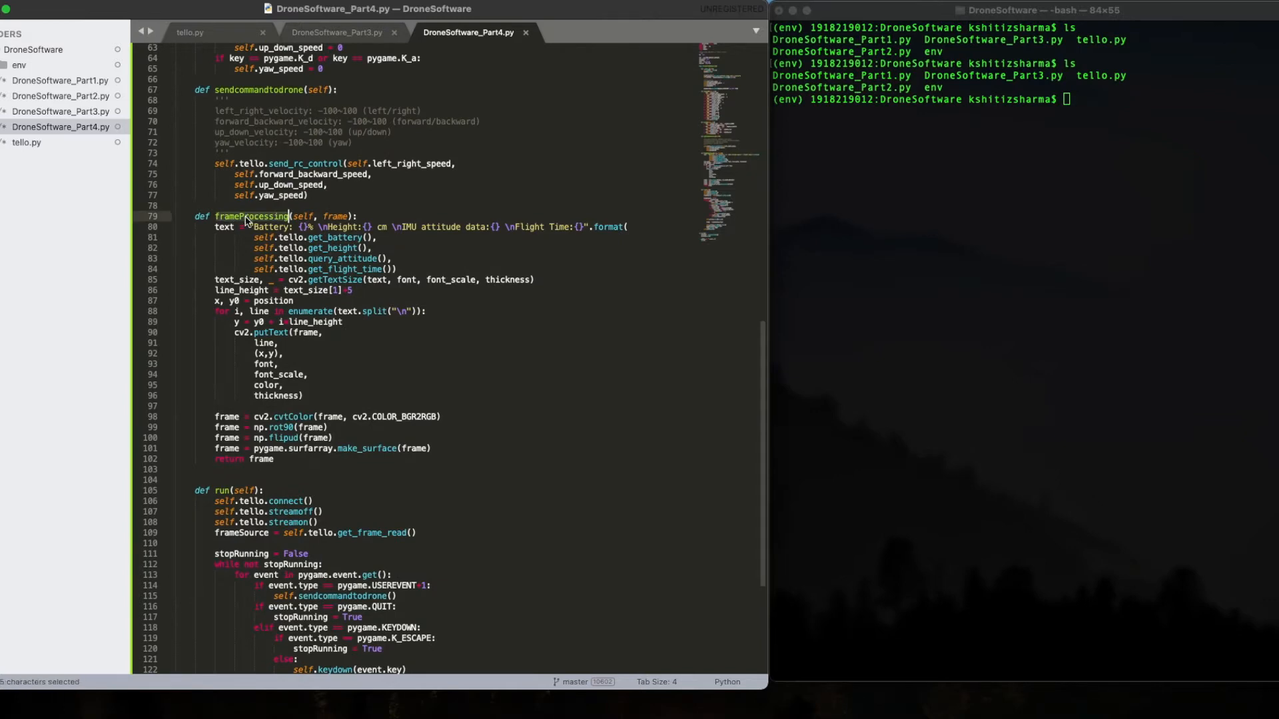
pyautogui.scroll(-3)
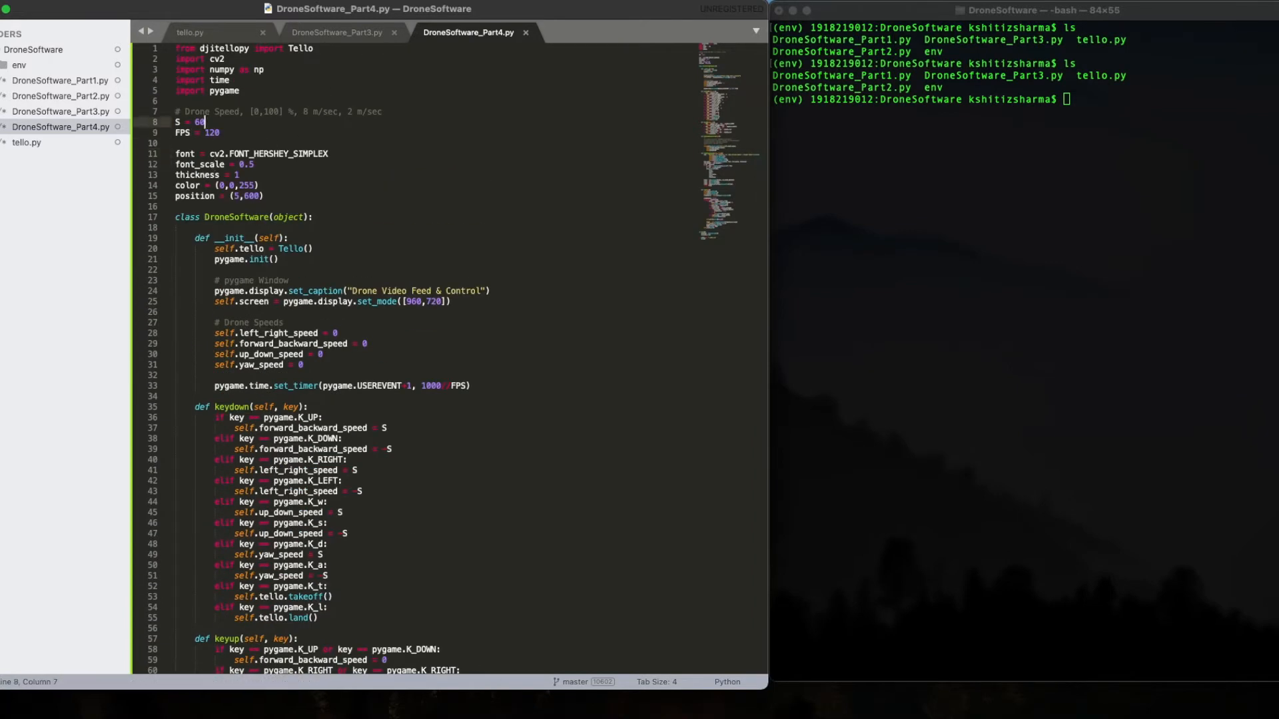
# Remove the global S setting and use self.S in the keydown movement branches
pyautogui.doubleClick(197, 123)
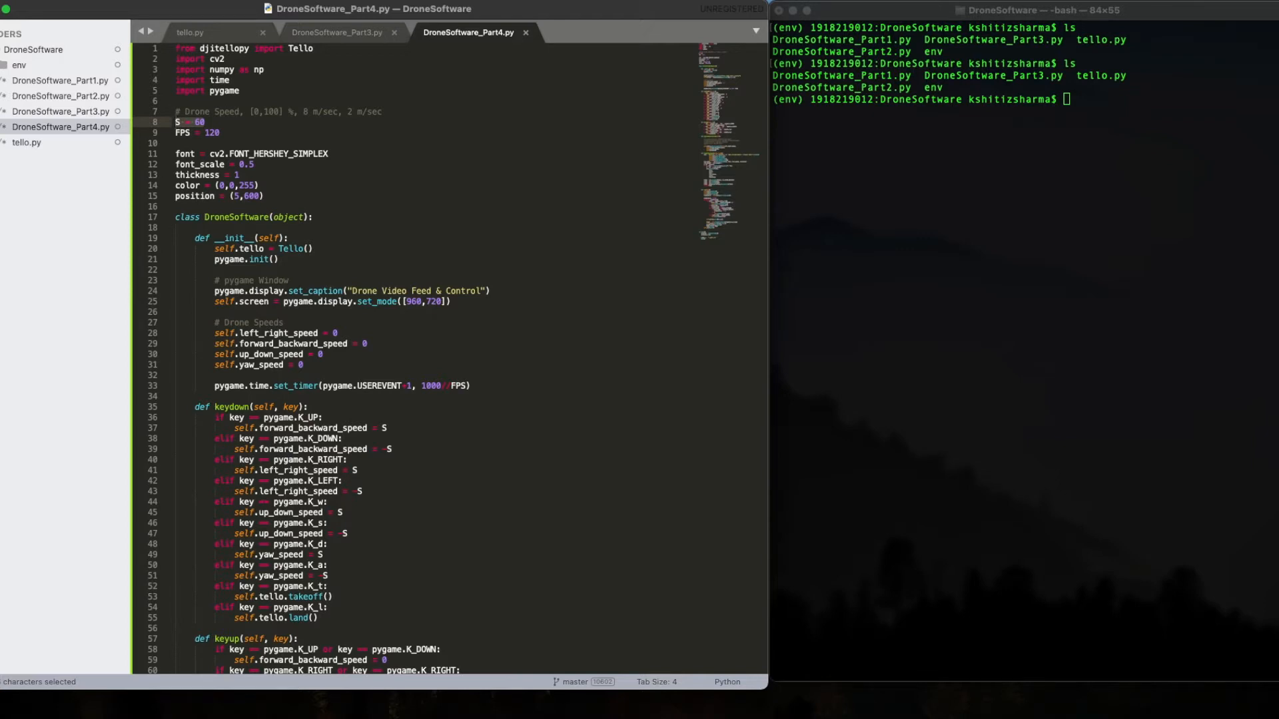
pyautogui.press('Backspace')
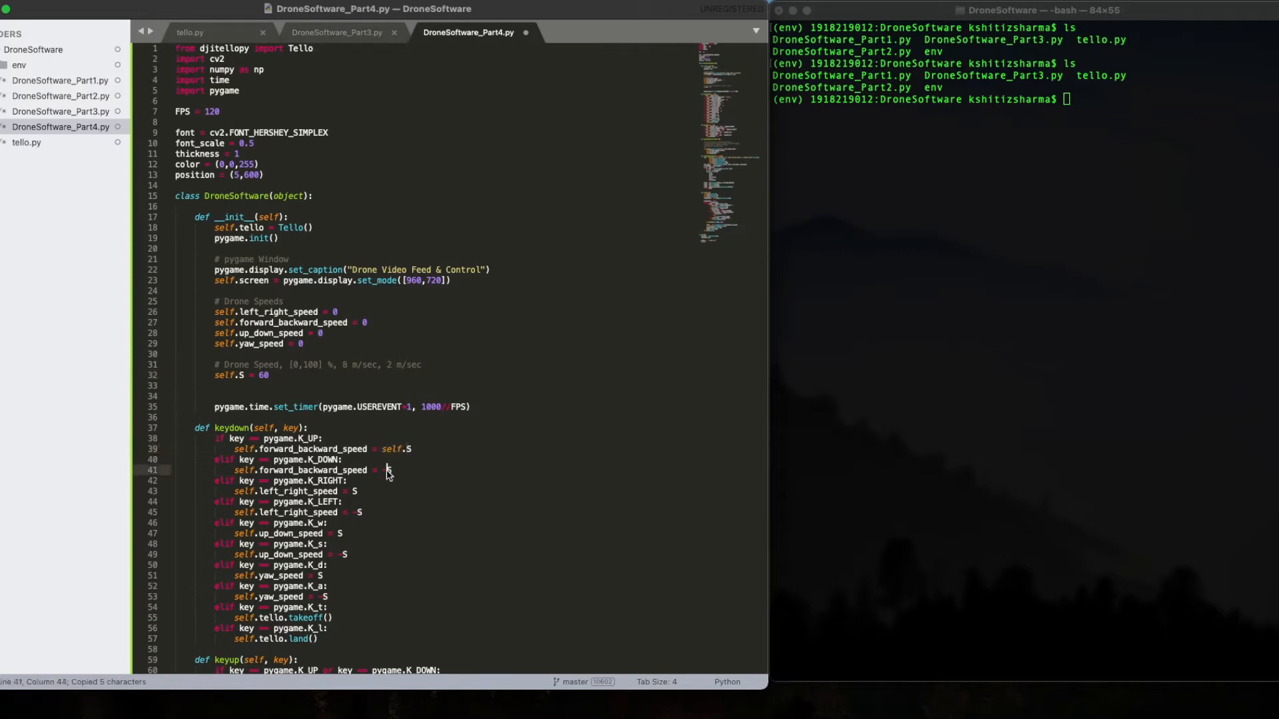
pyautogui.scroll(-3)
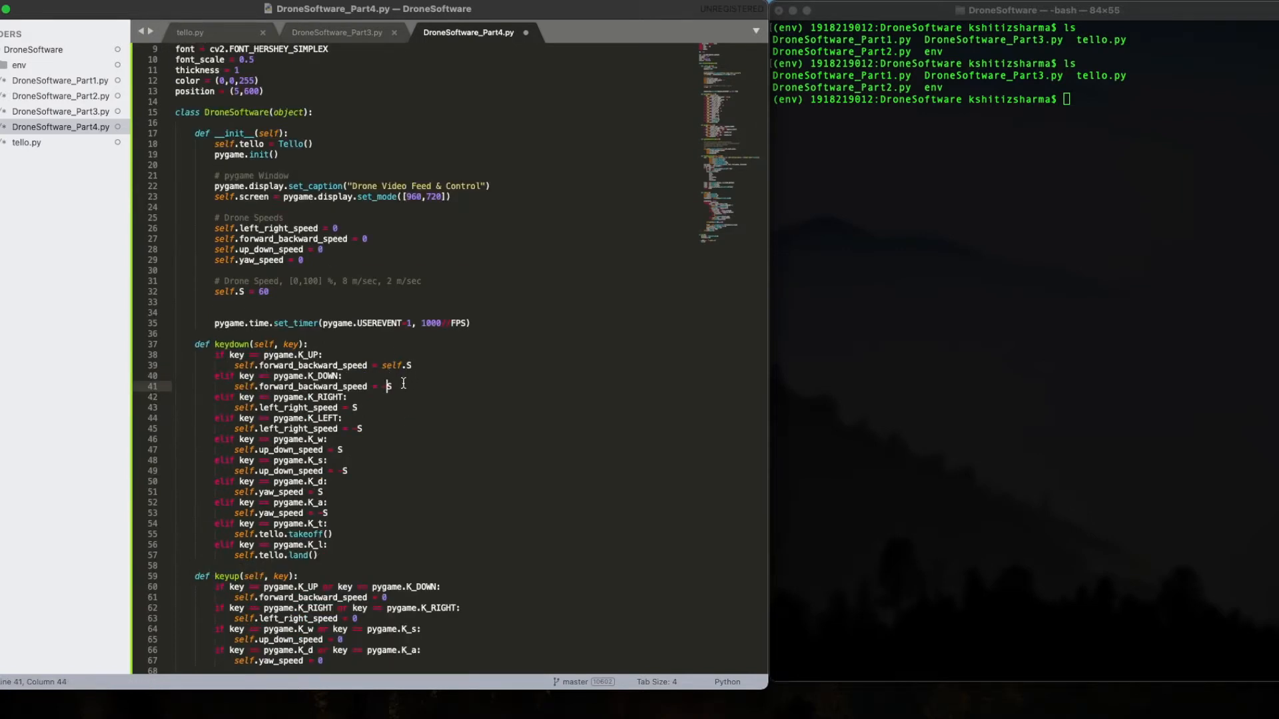
pyautogui.write('self.')
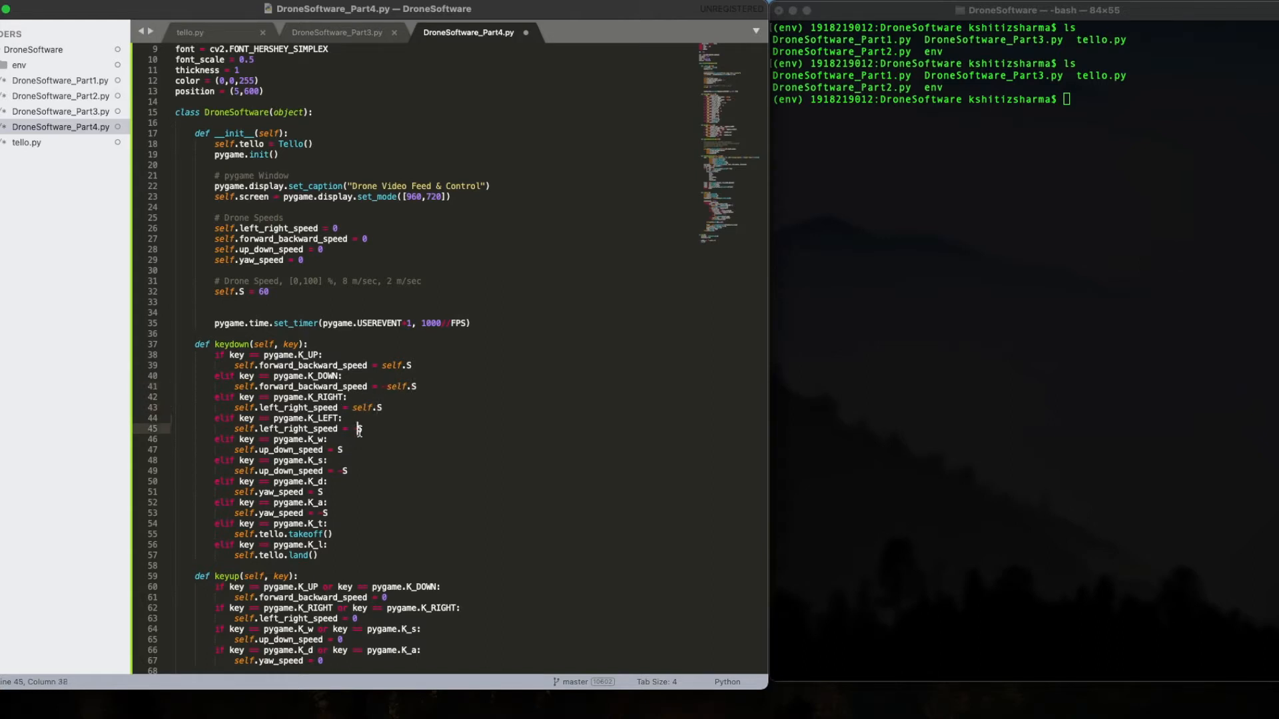
pyautogui.write('self.S')
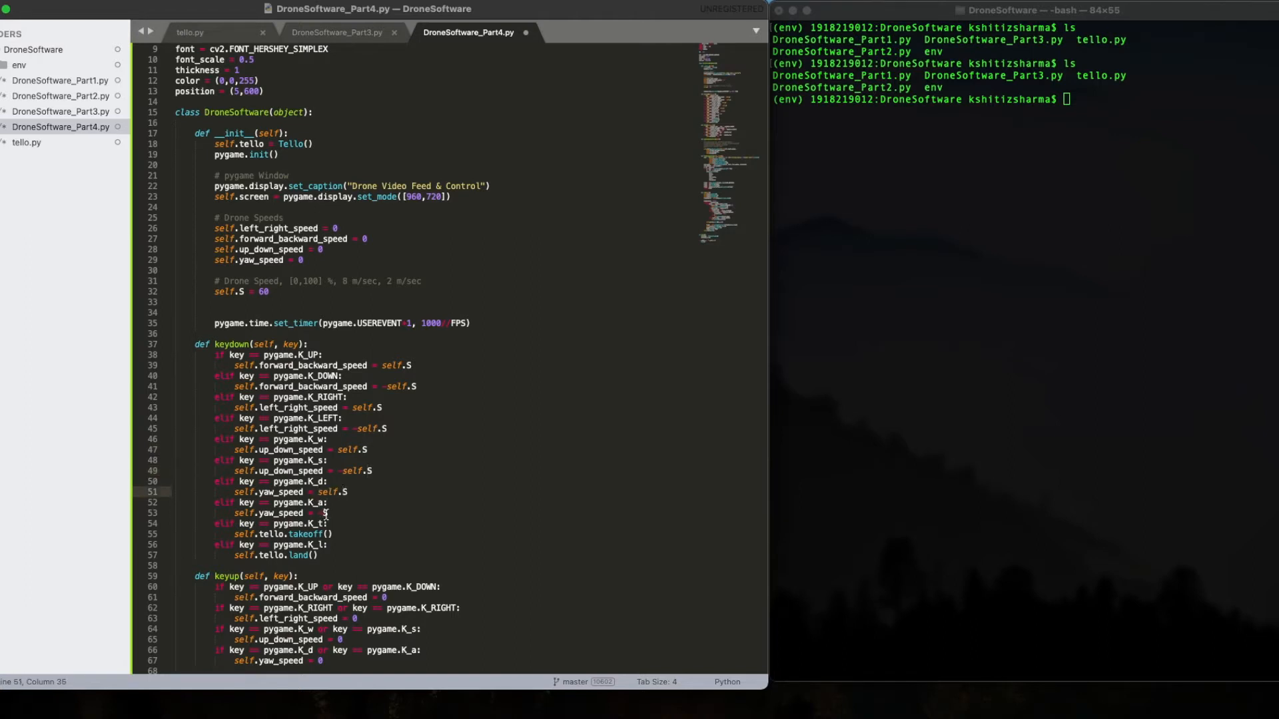
pyautogui.scroll(-3)
pyautogui.write('elif key == pygame.K_q and')
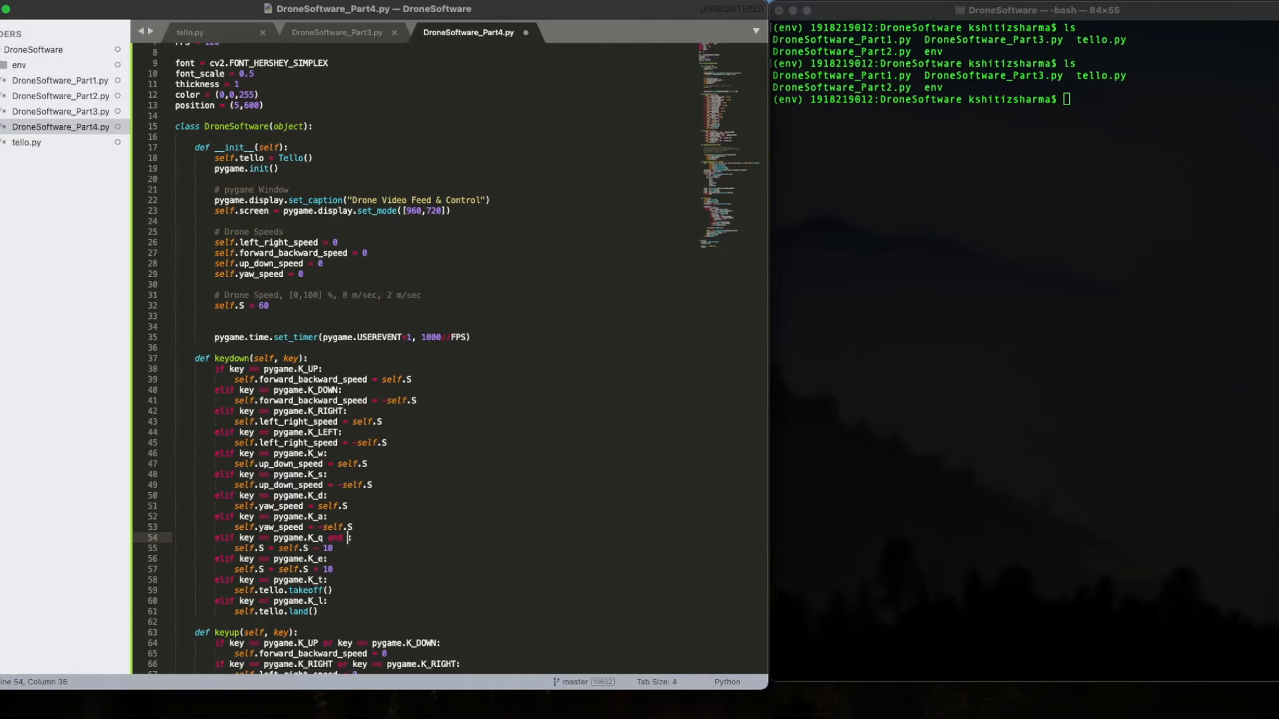
# Add 'and self.S>10' to the q condition and 'and self.S<90' to the e condition
pyautogui.write('self')
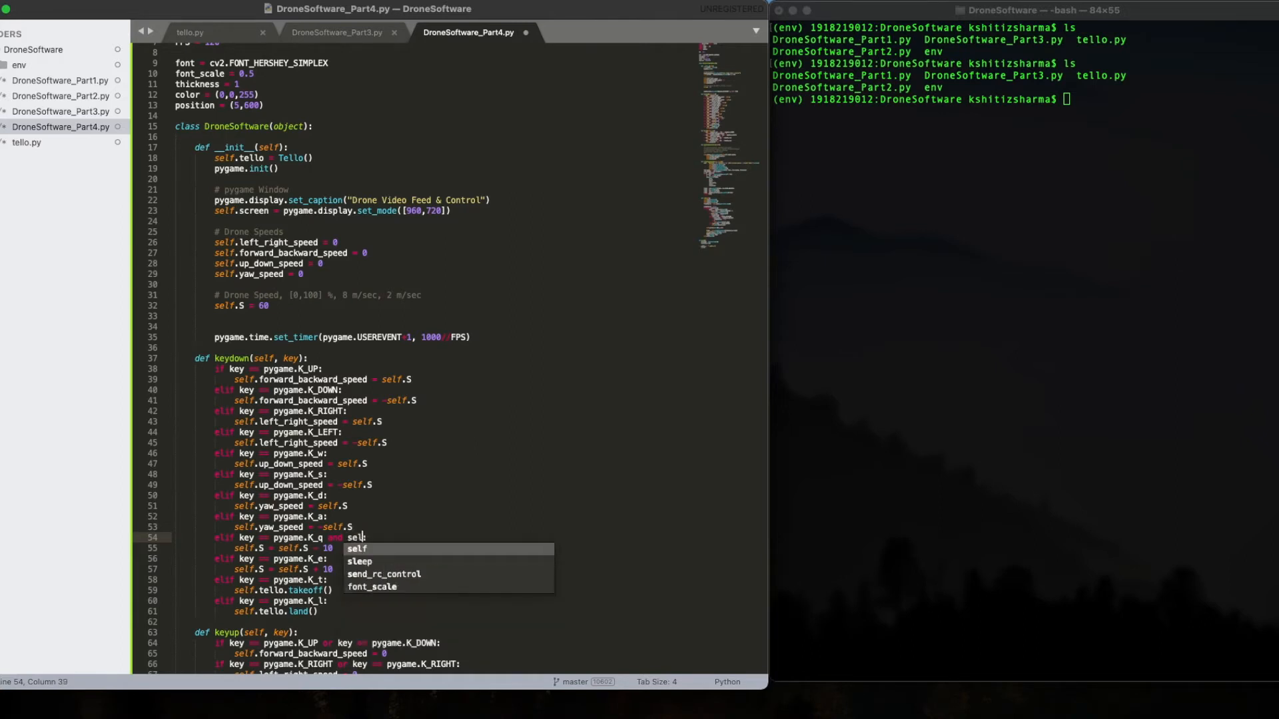
pyautogui.press('Escape')
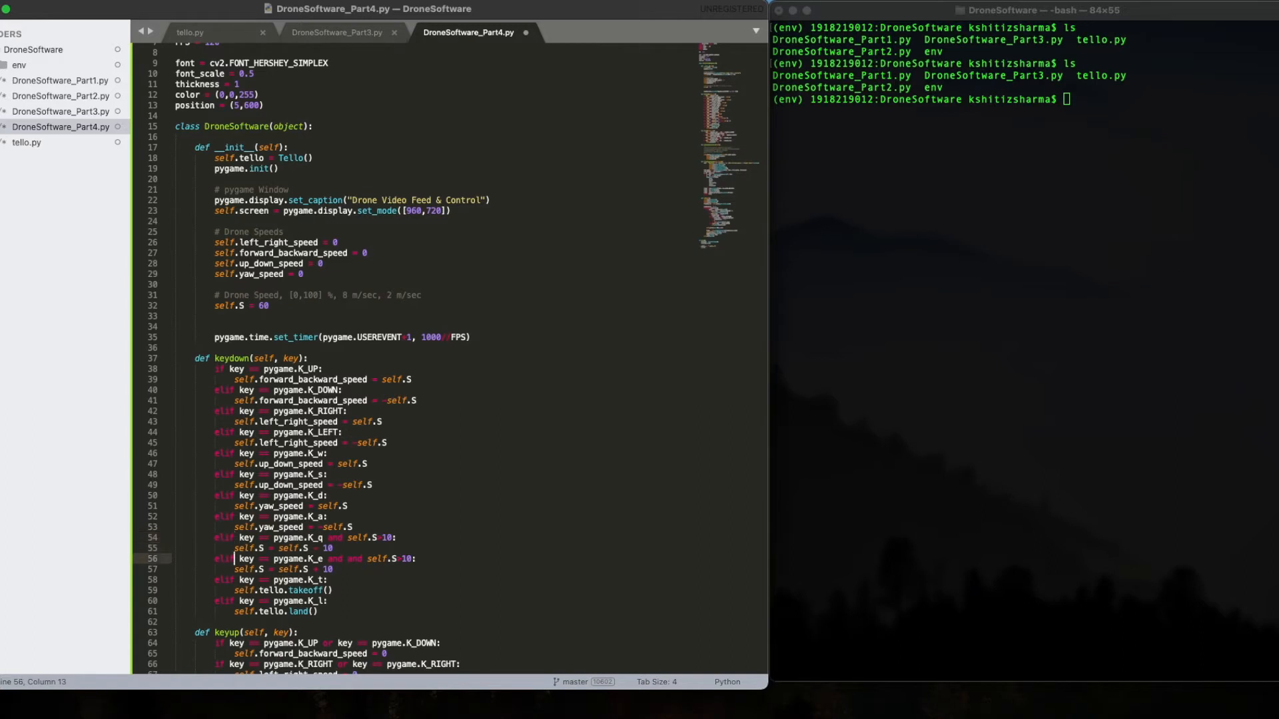
pyautogui.click(345, 558)
pyautogui.write('<9')
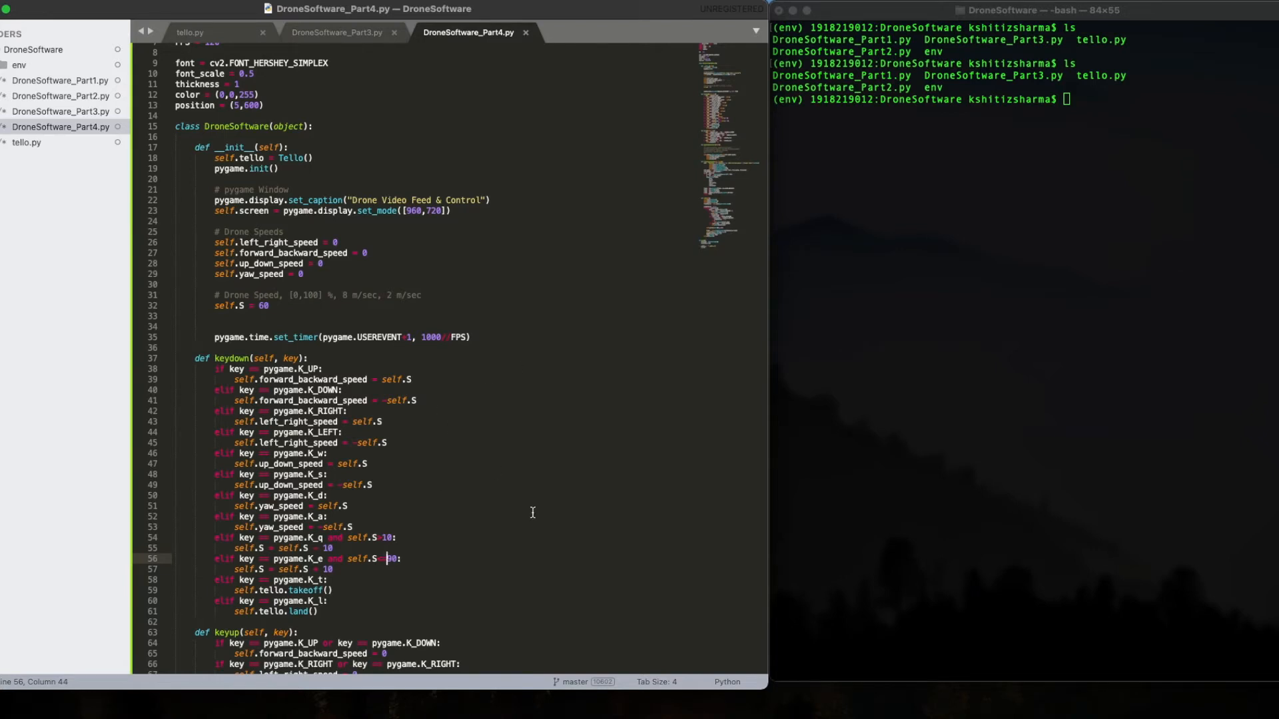
pyautogui.scroll(-3)
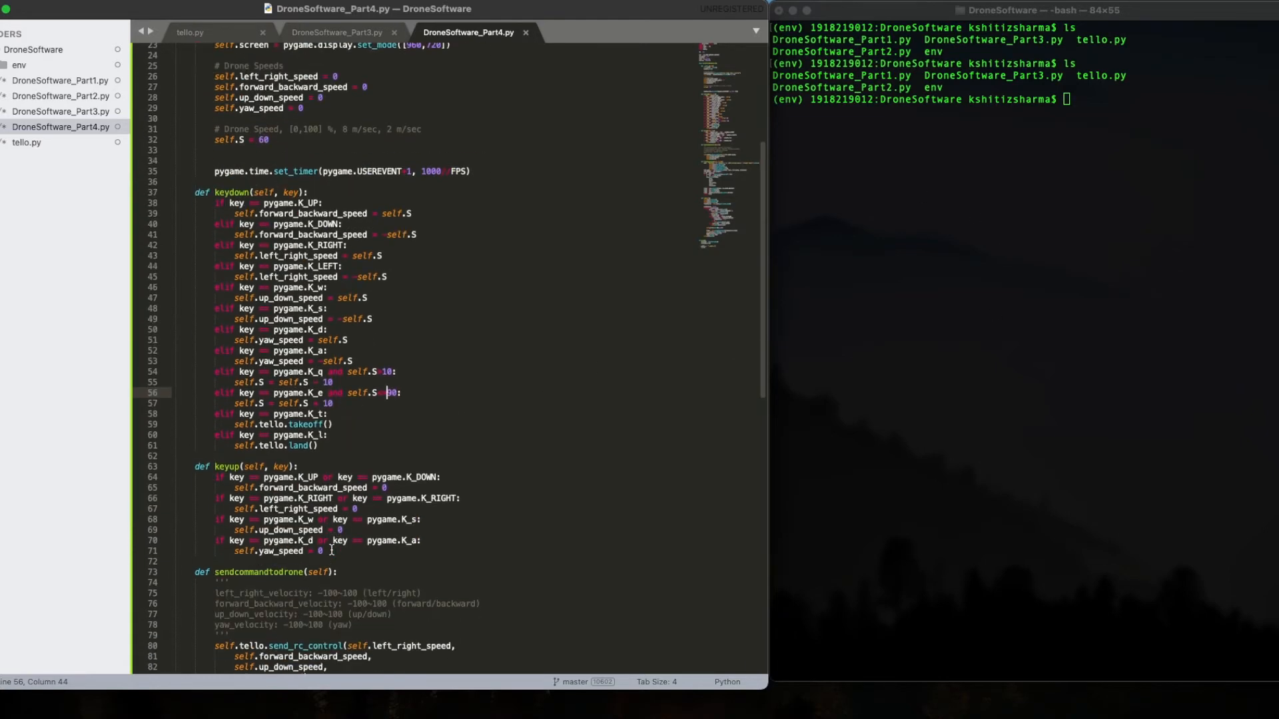
# Append a 'Drone Speed:{}' line formatted with self.S to the frameProcessing overlay text
pyautogui.scroll(-3)
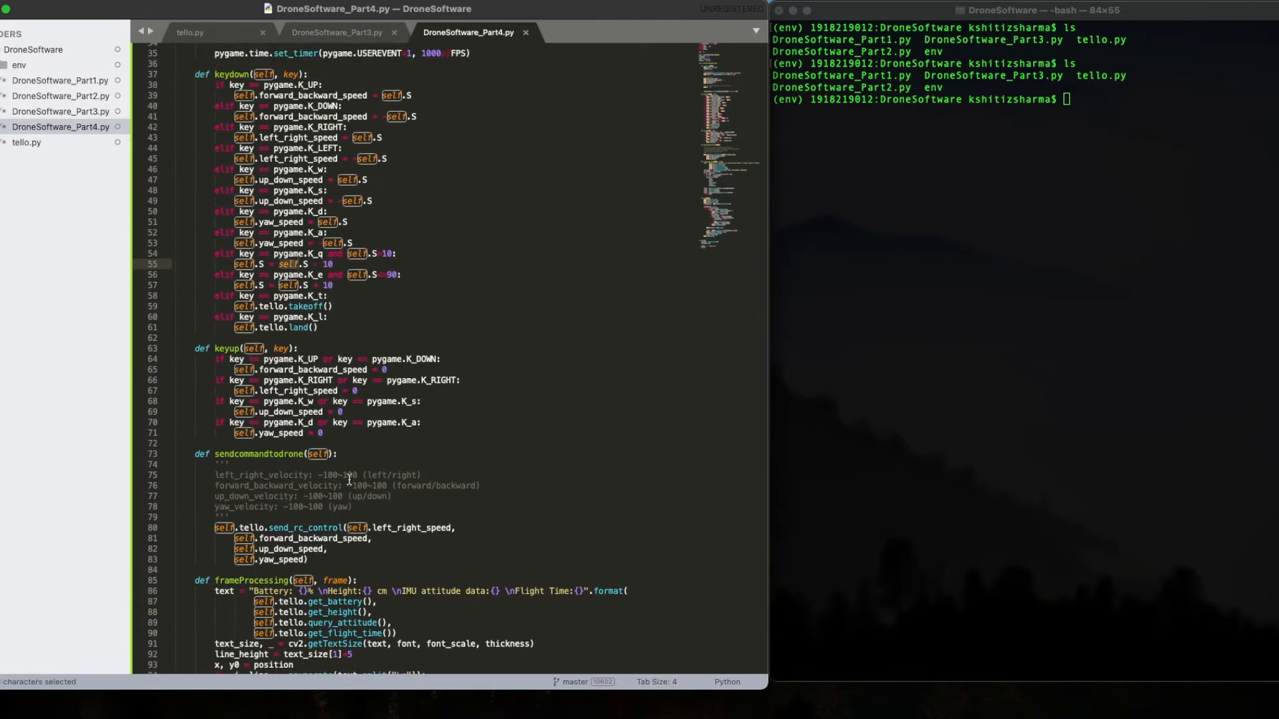
pyautogui.scroll(-3)
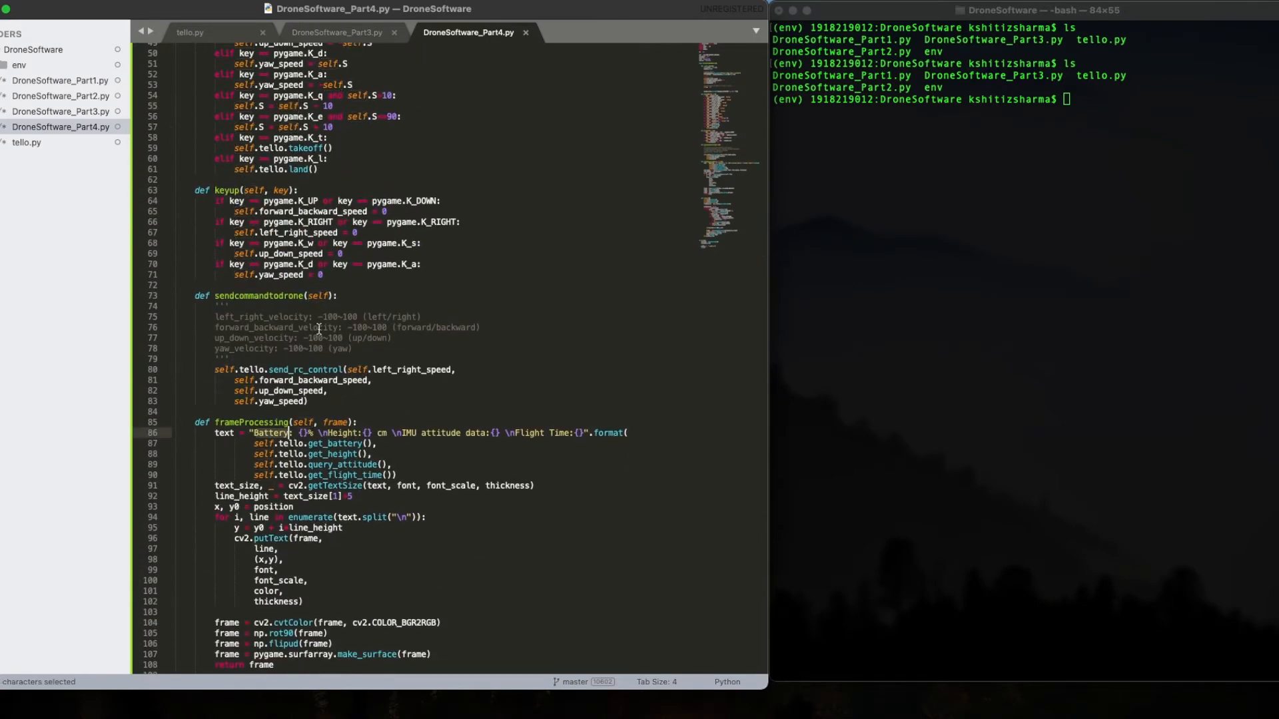
pyautogui.scroll(-3)
pyautogui.write(' \\nS')
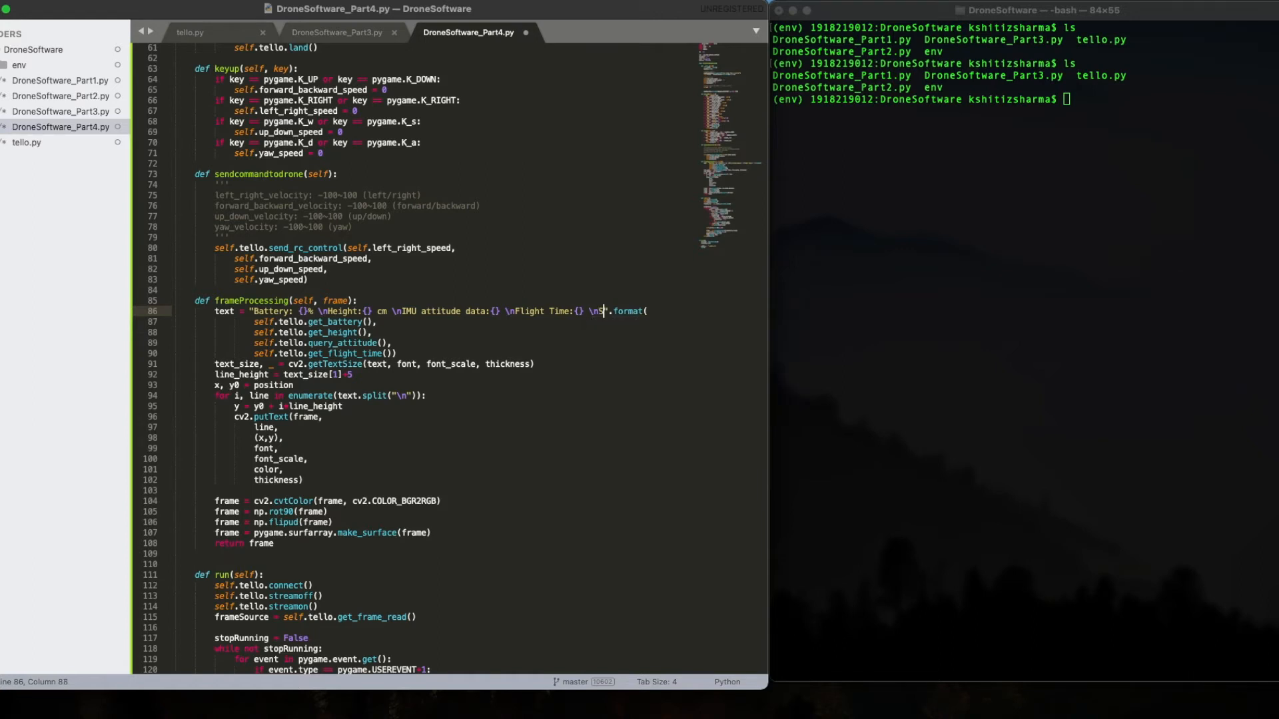
pyautogui.write('DroneSp')
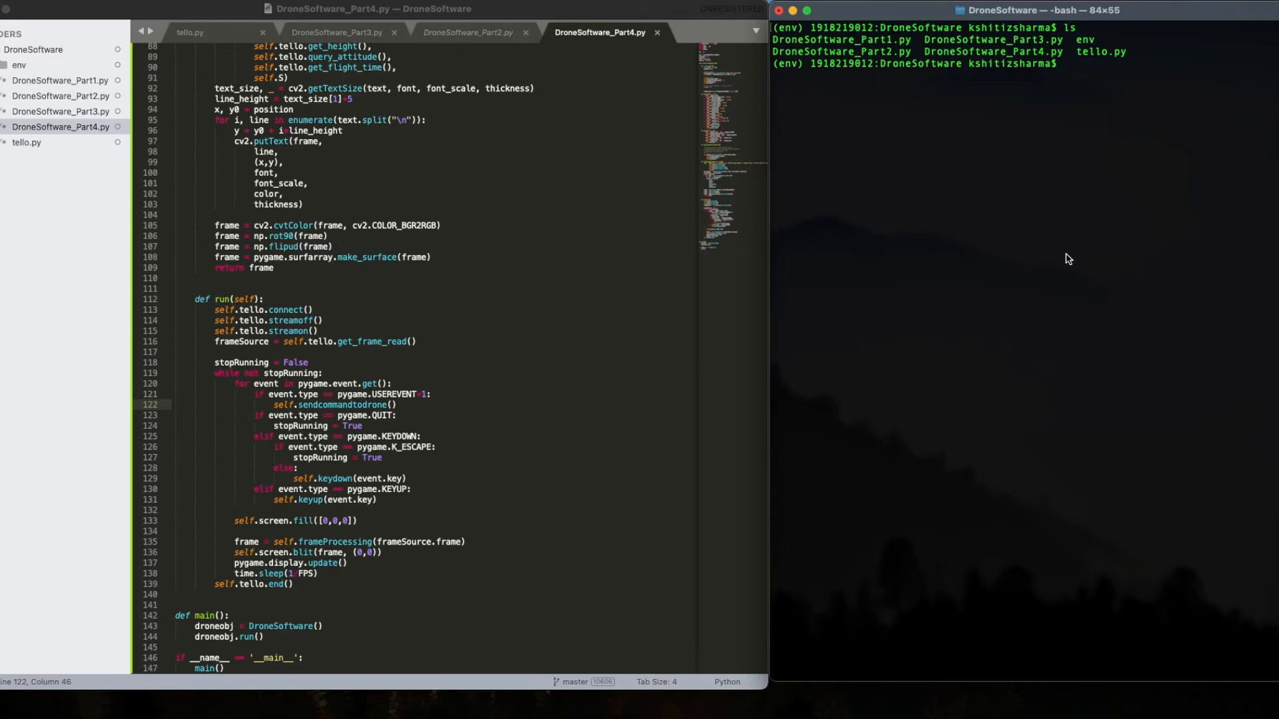
pyautogui.moveTo(957, 200)
pyautogui.write('python DroneSoftware_Part4.py')
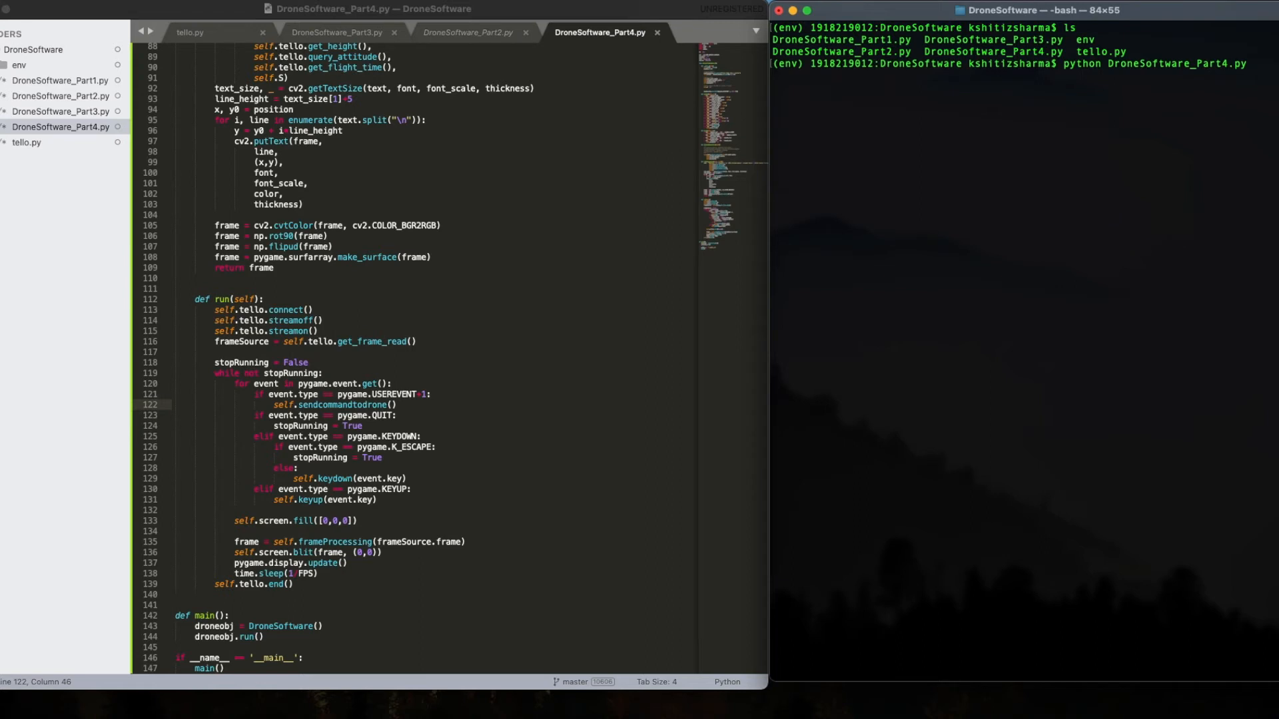
pyautogui.press('enter')
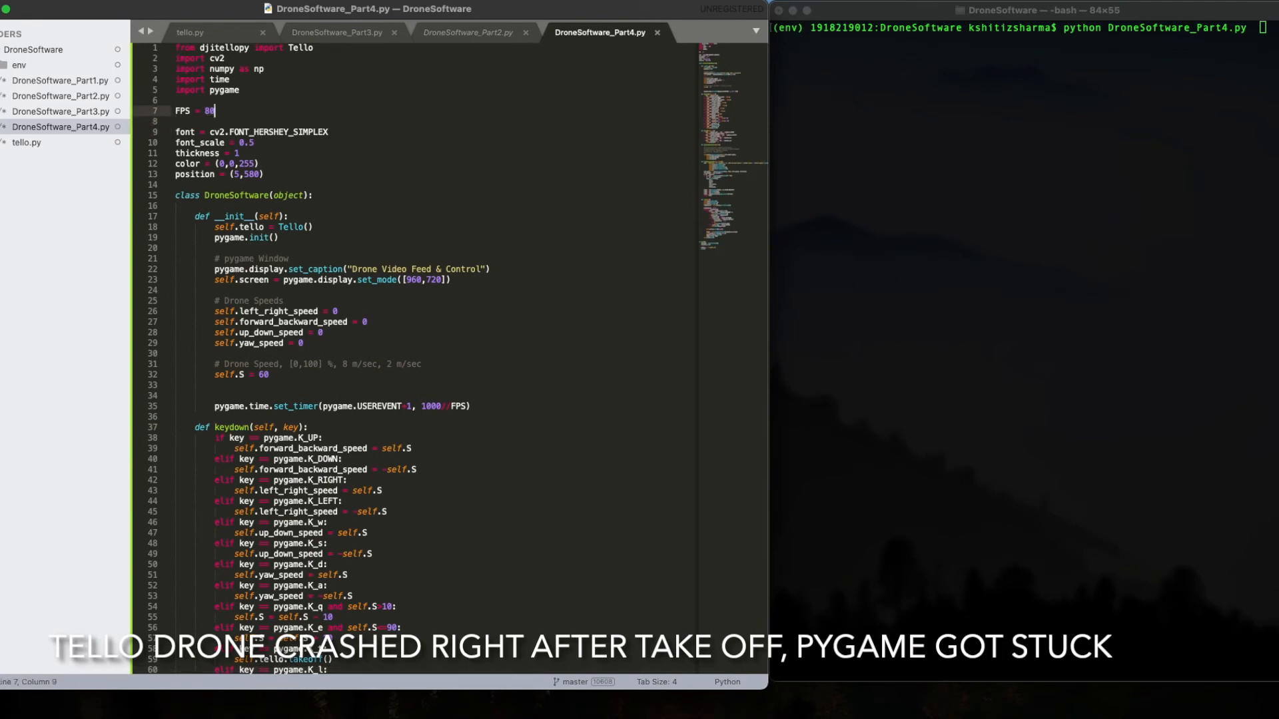
# Change the FPS value to 120
pyautogui.press('BackSpace')
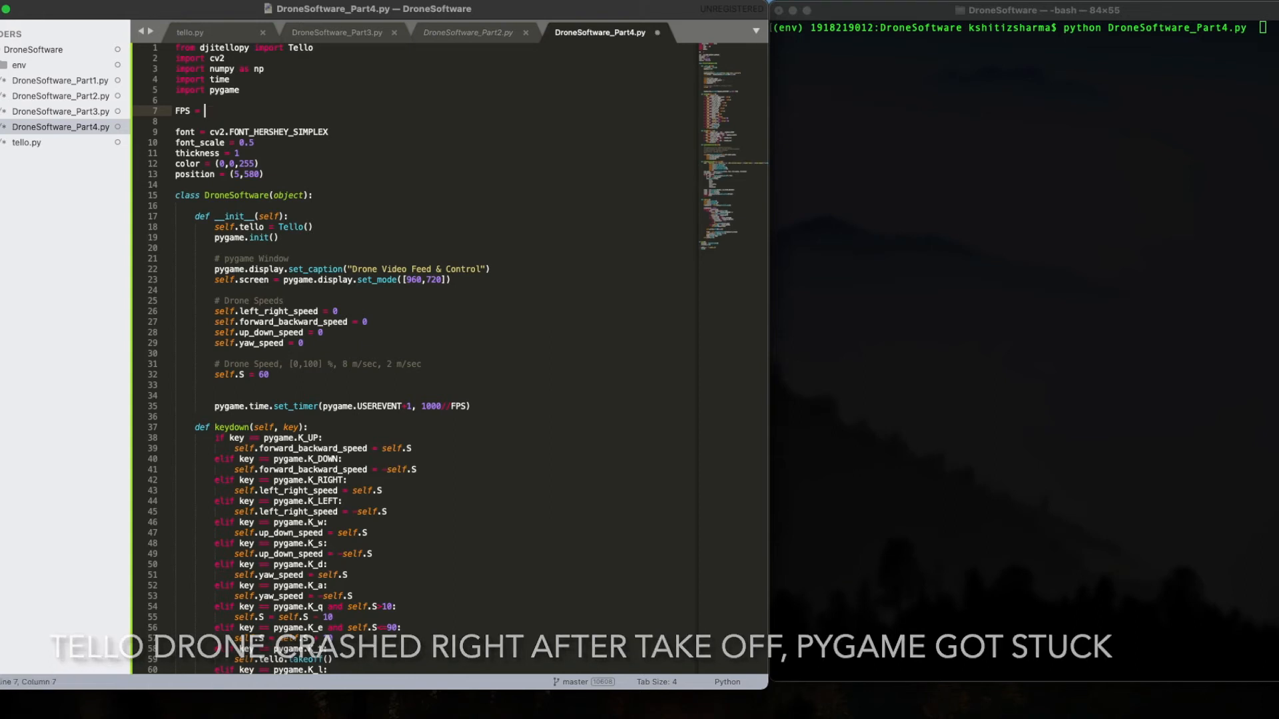
pyautogui.write('120')
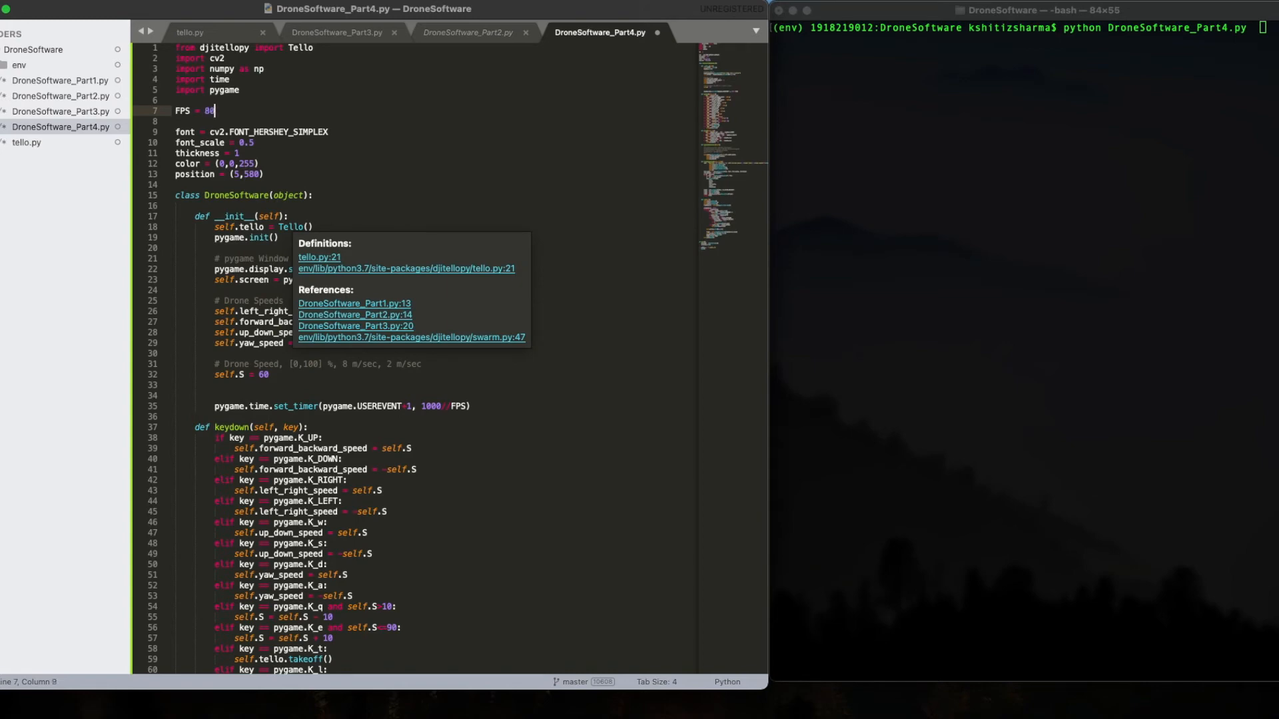
pyautogui.scroll(-3)
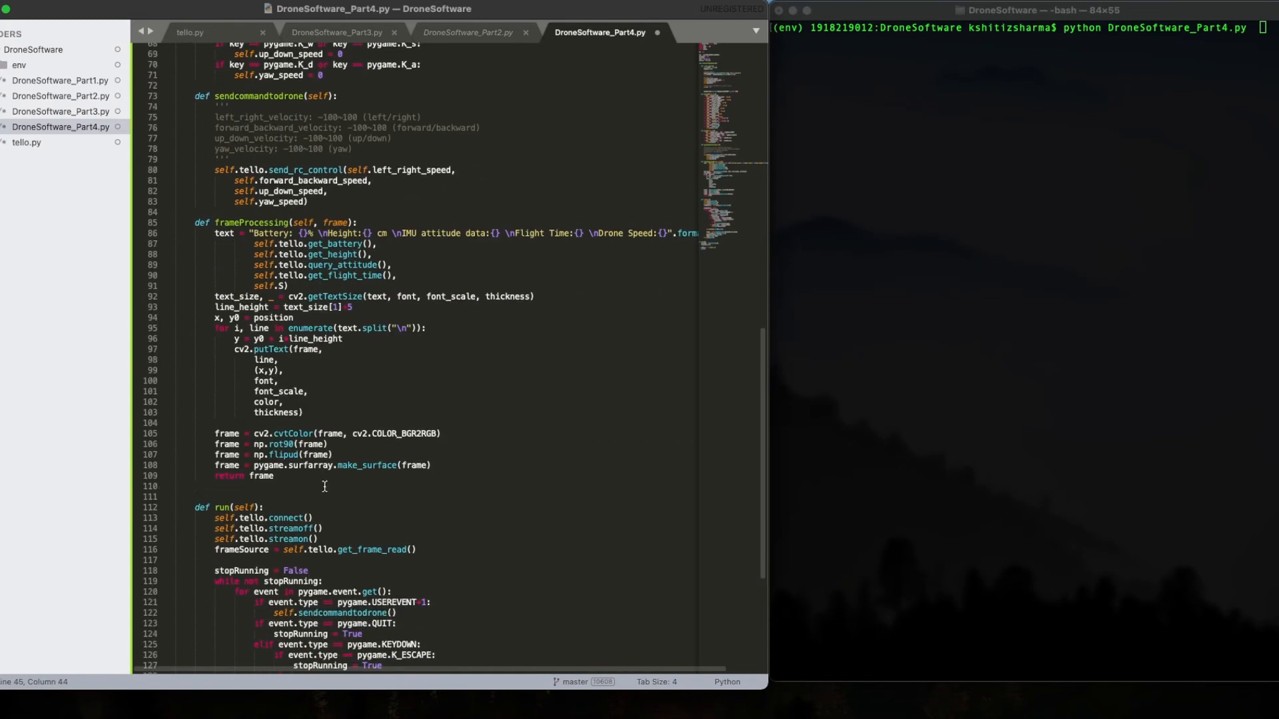
pyautogui.scroll(-3)
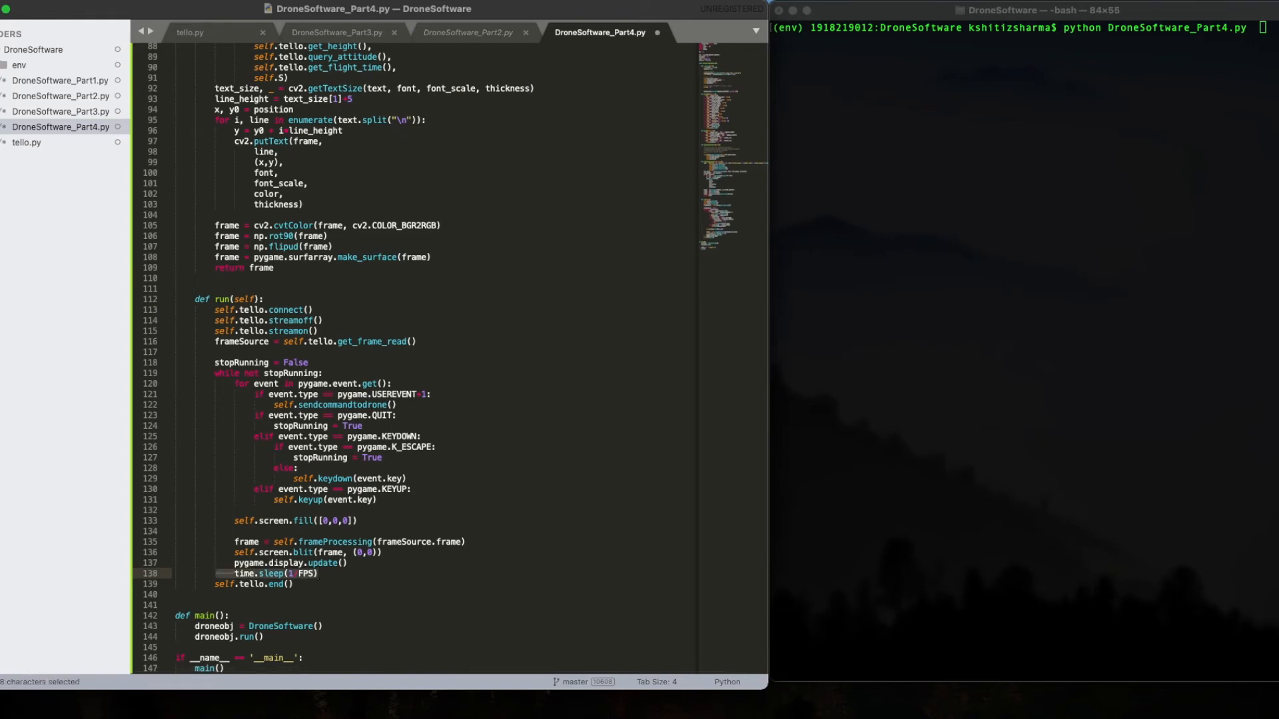
# Change the loop's time.sleep(1/FPS) to time.sleep(1/10)
pyautogui.click(245, 573)
pyautogui.write('3')
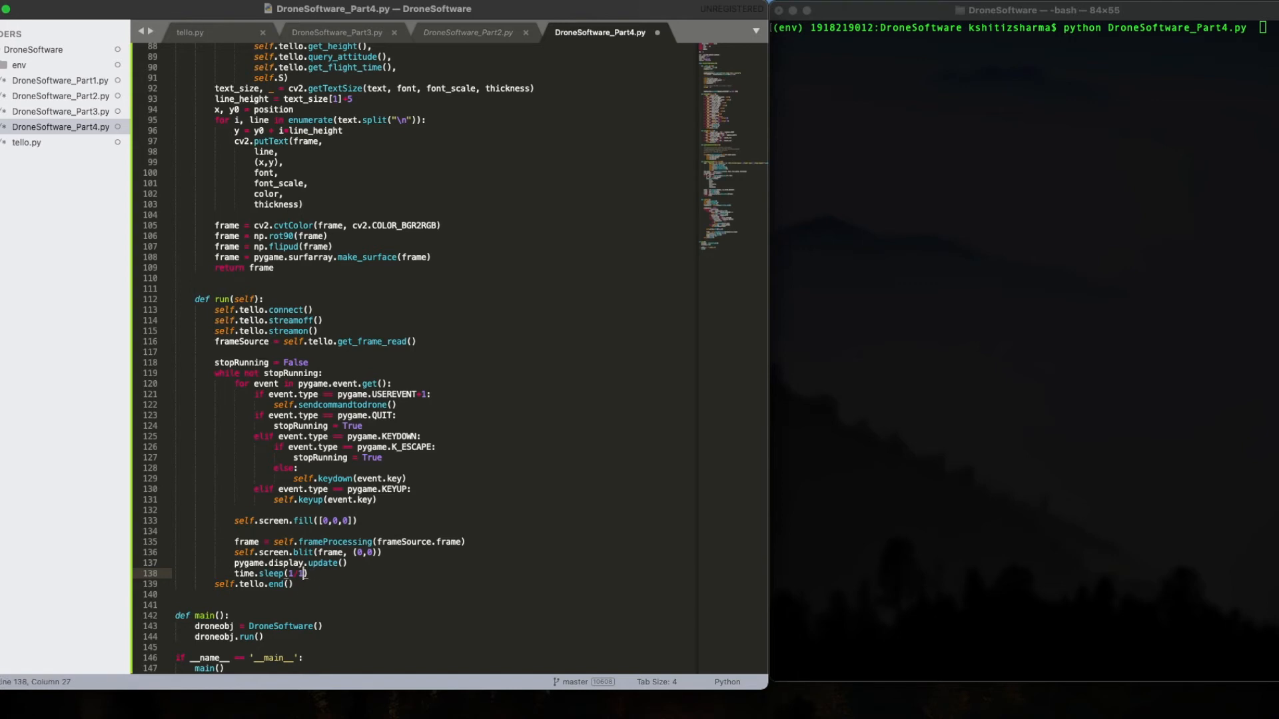
pyautogui.write('0')
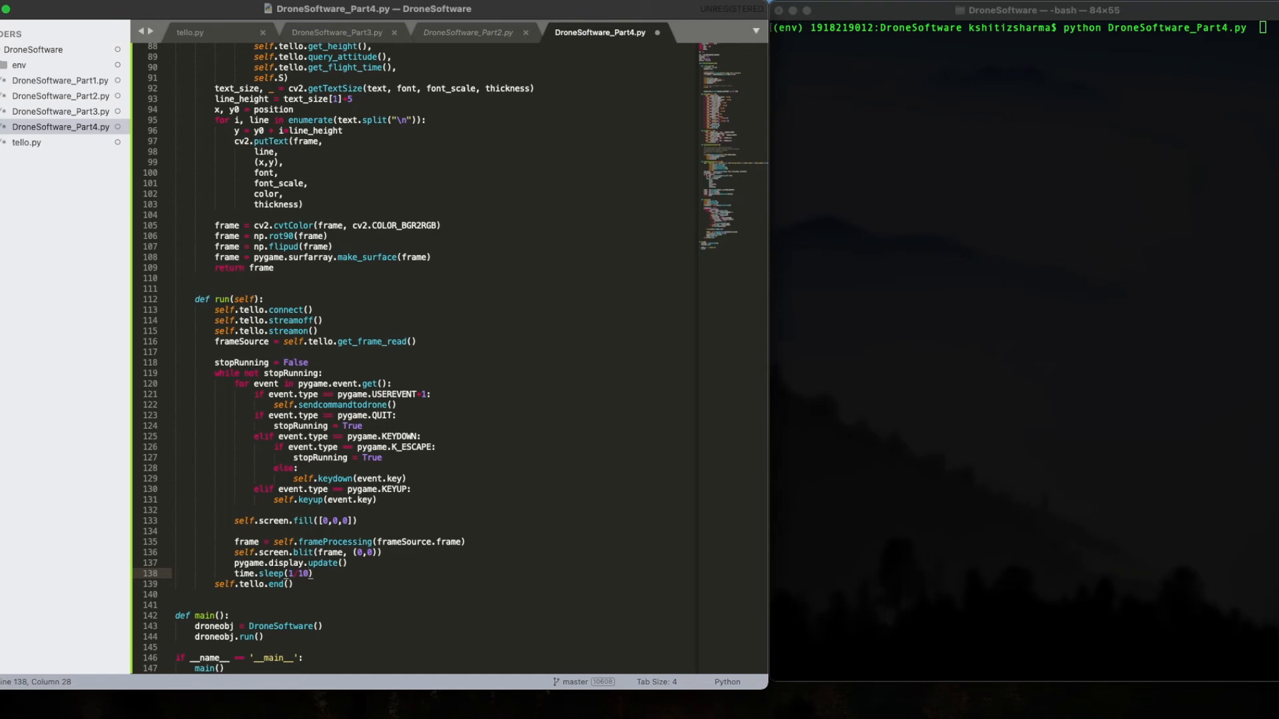
pyautogui.write('0')
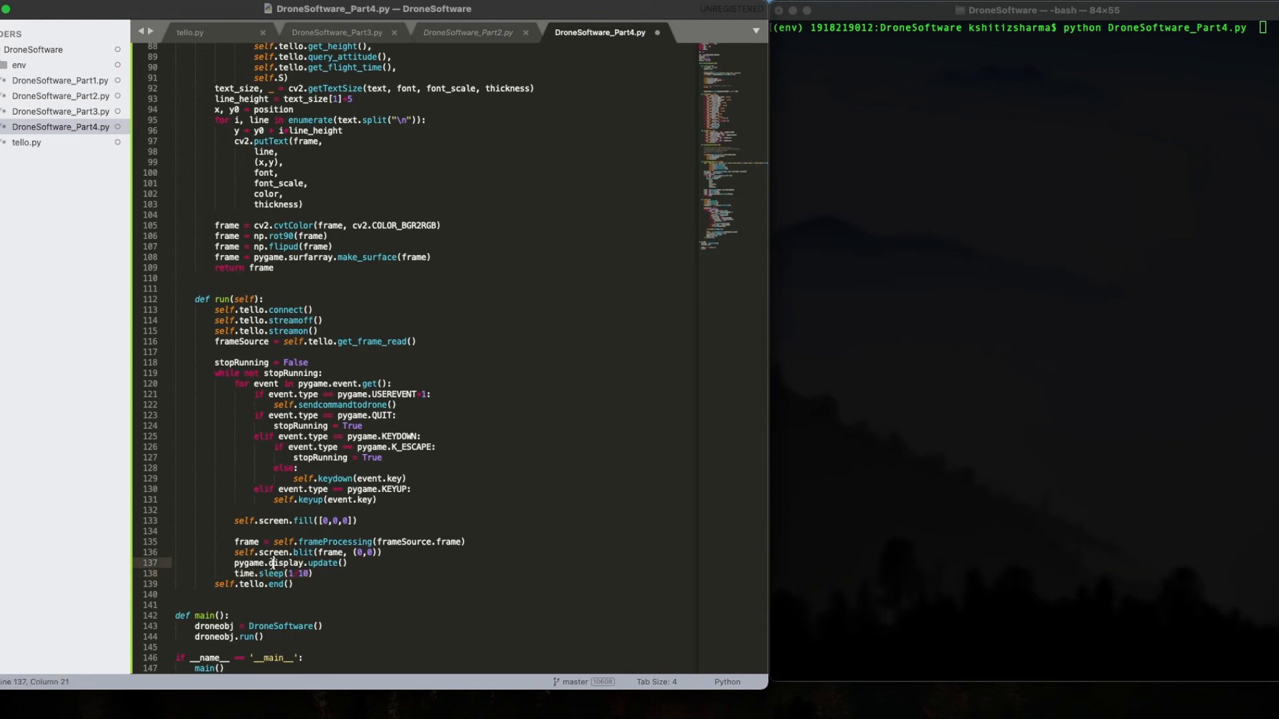
pyautogui.click(252, 562)
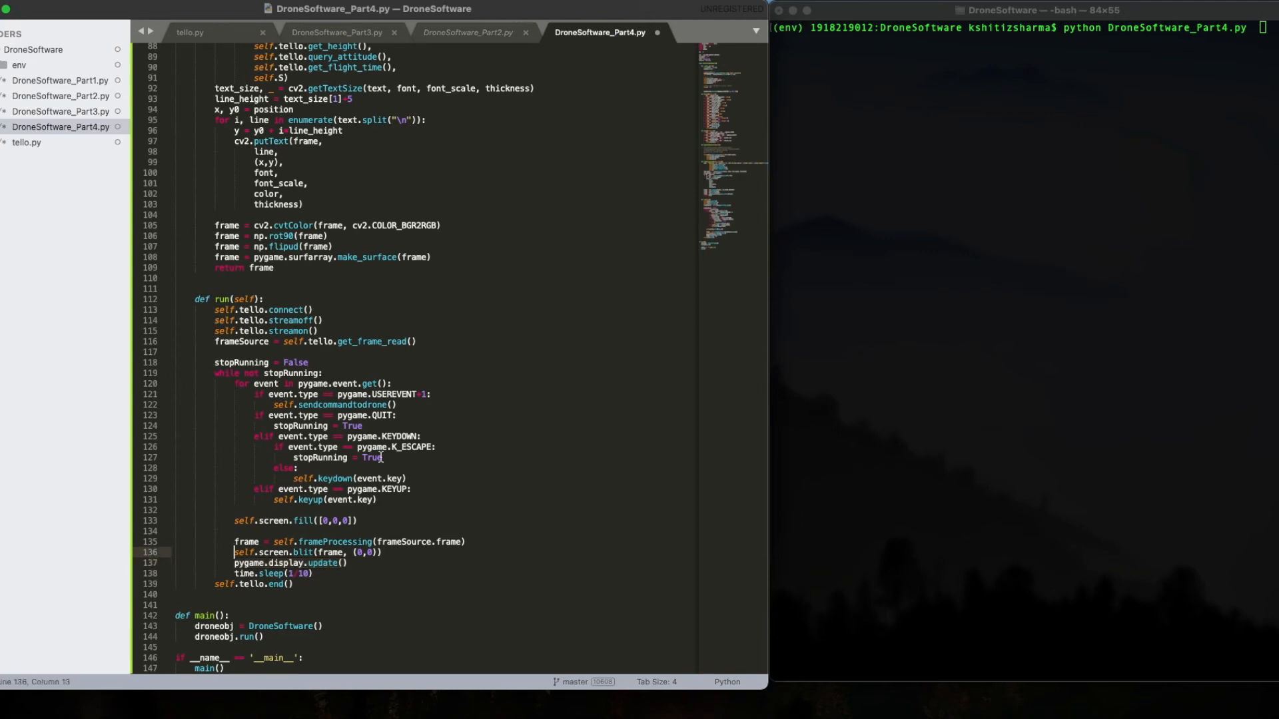
pyautogui.moveTo(345, 536)
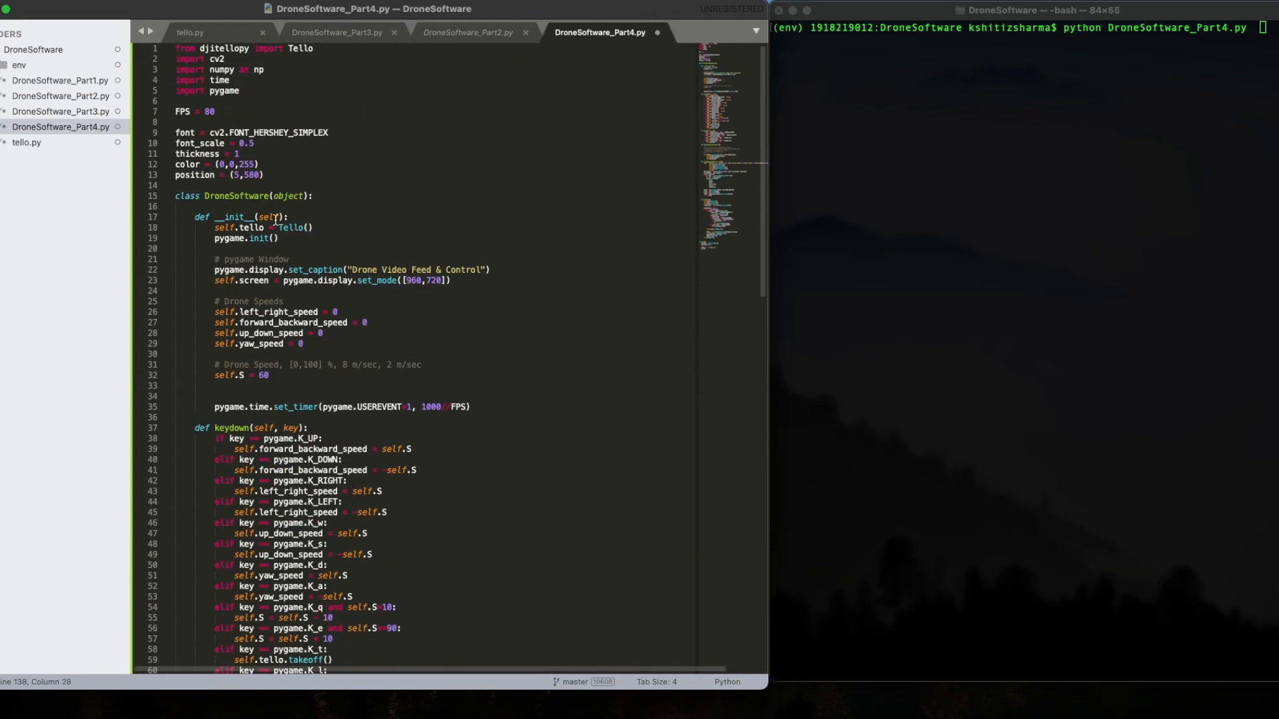
# Set FPS back to 80
pyautogui.doubleClick(181, 112)
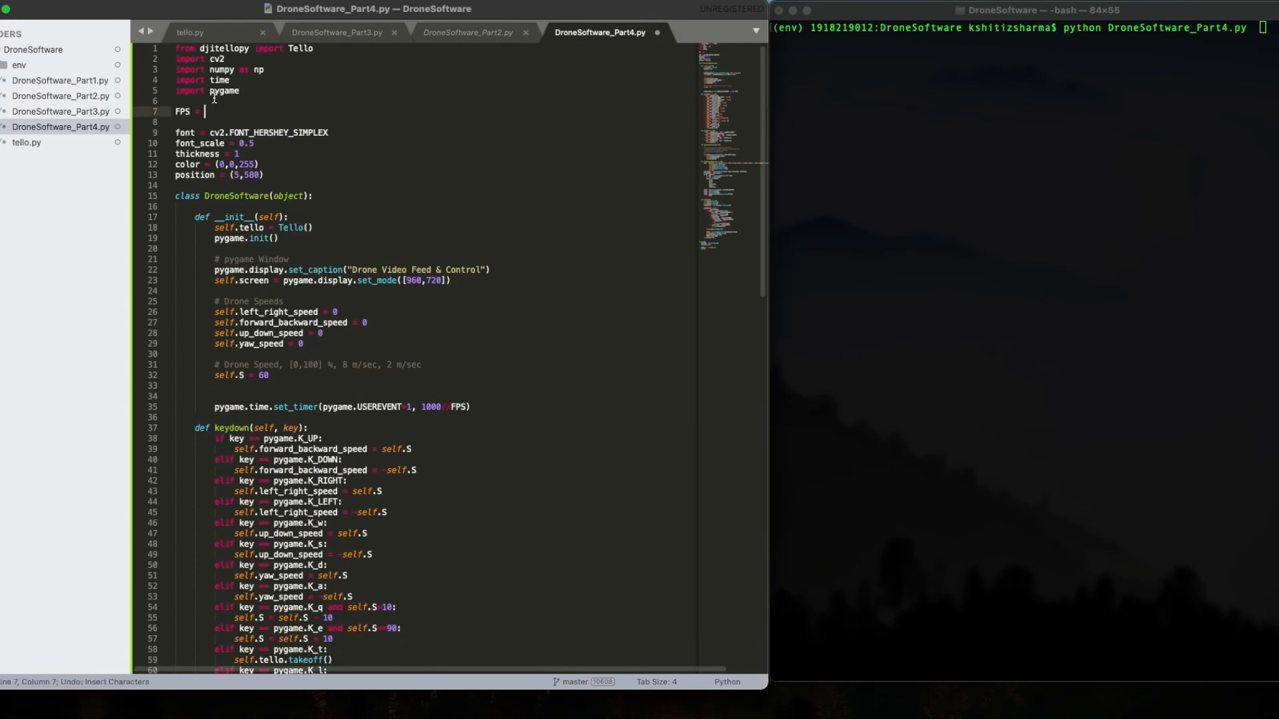
pyautogui.press('backspace')
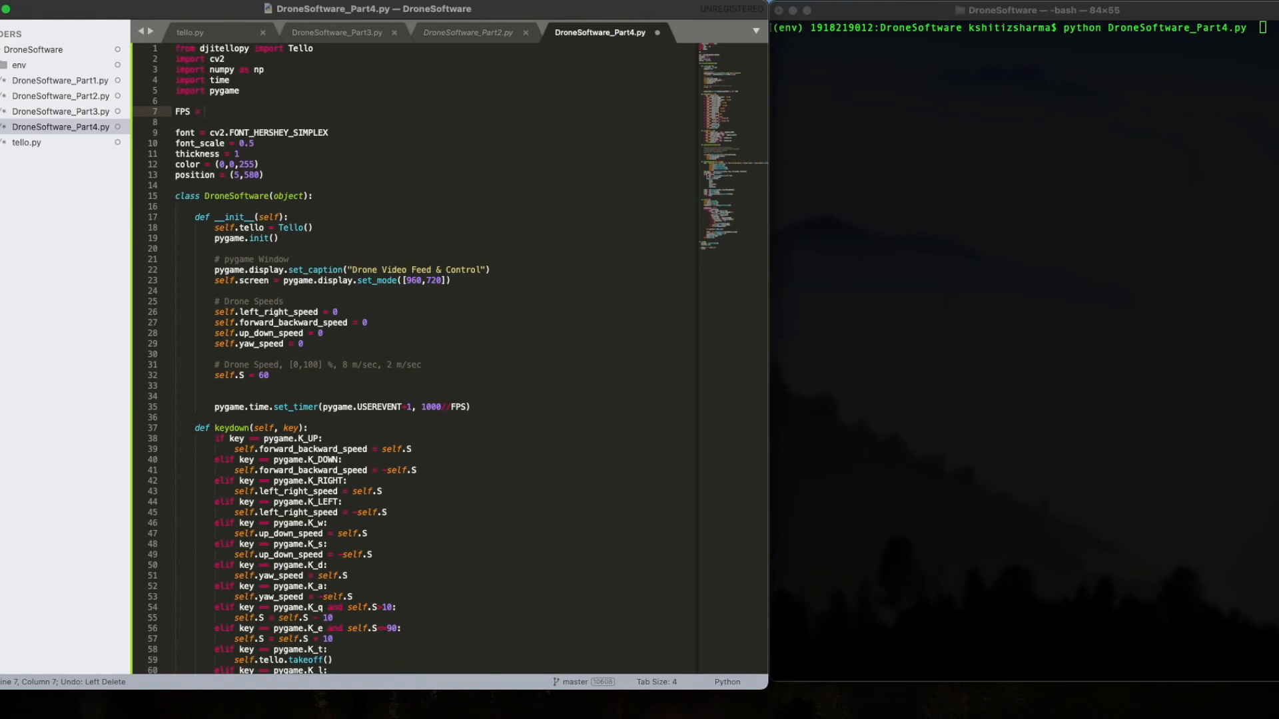
pyautogui.write('80')
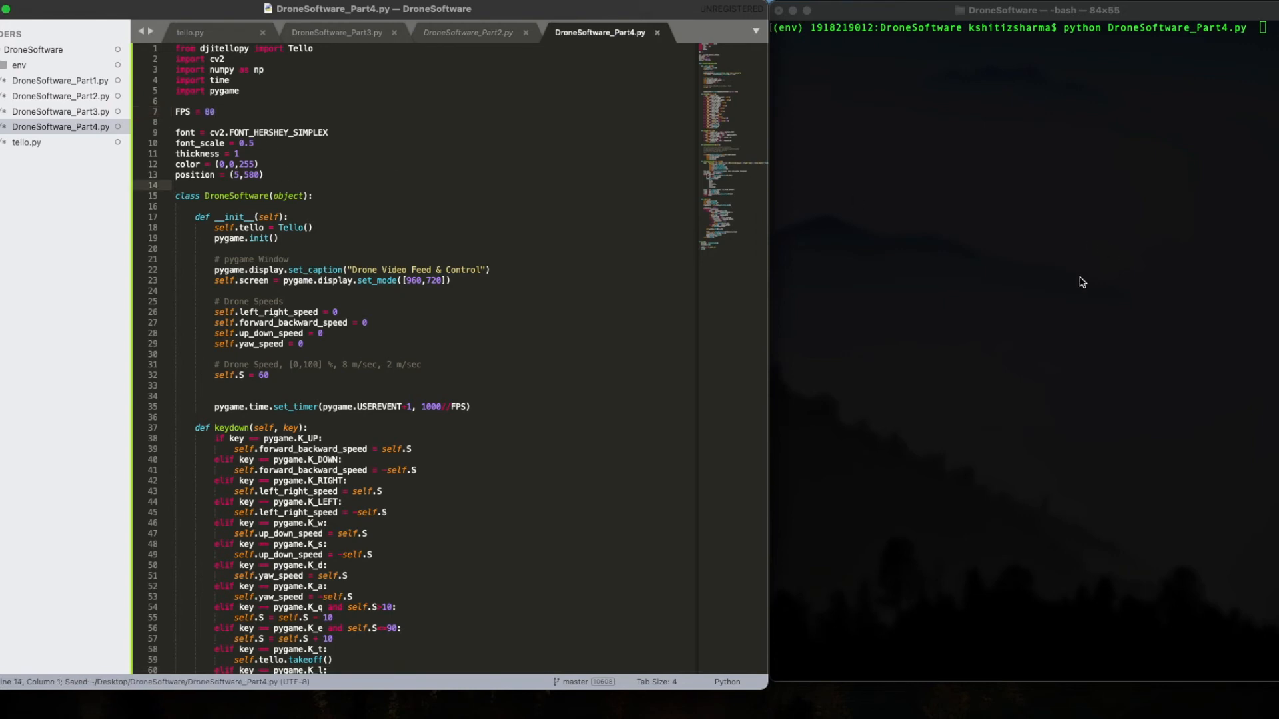